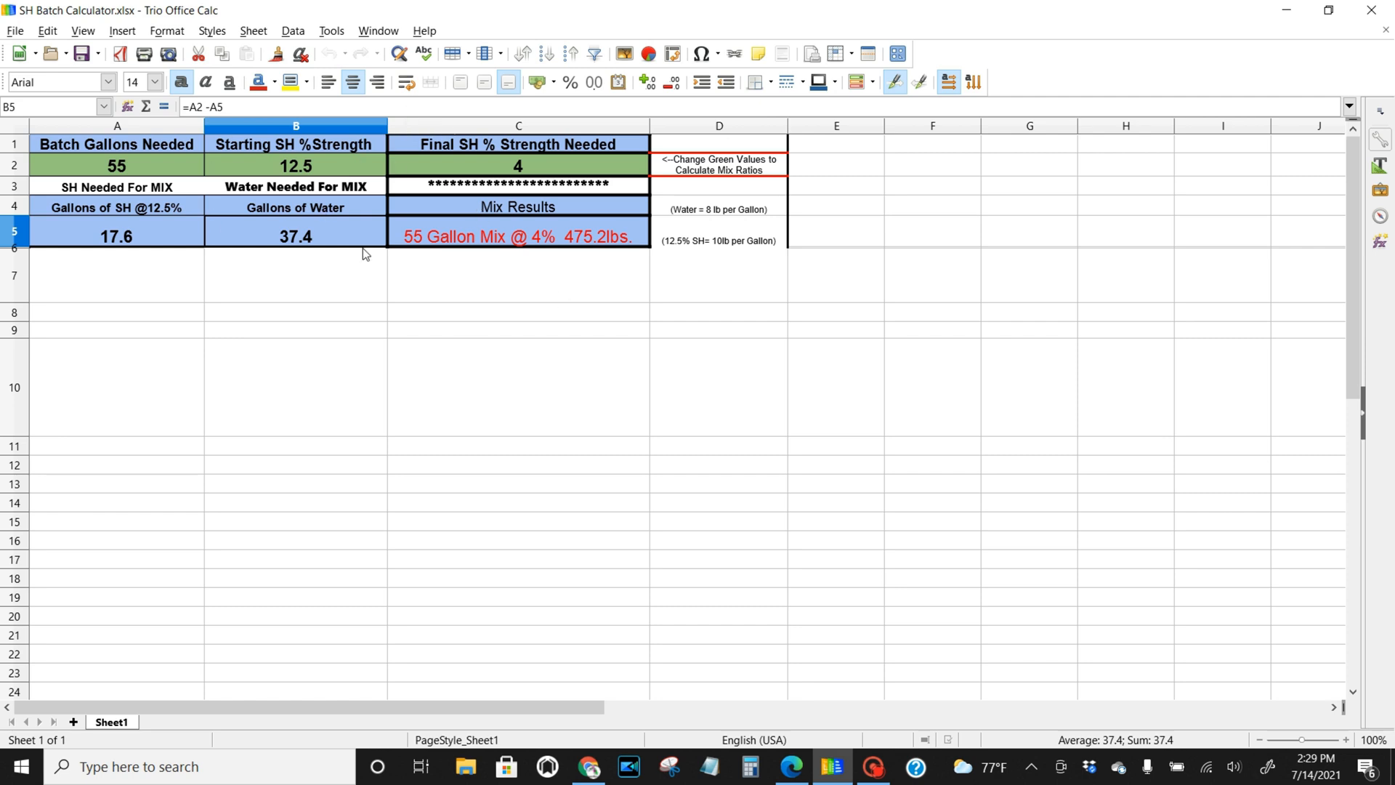
mouse_move(793, 221)
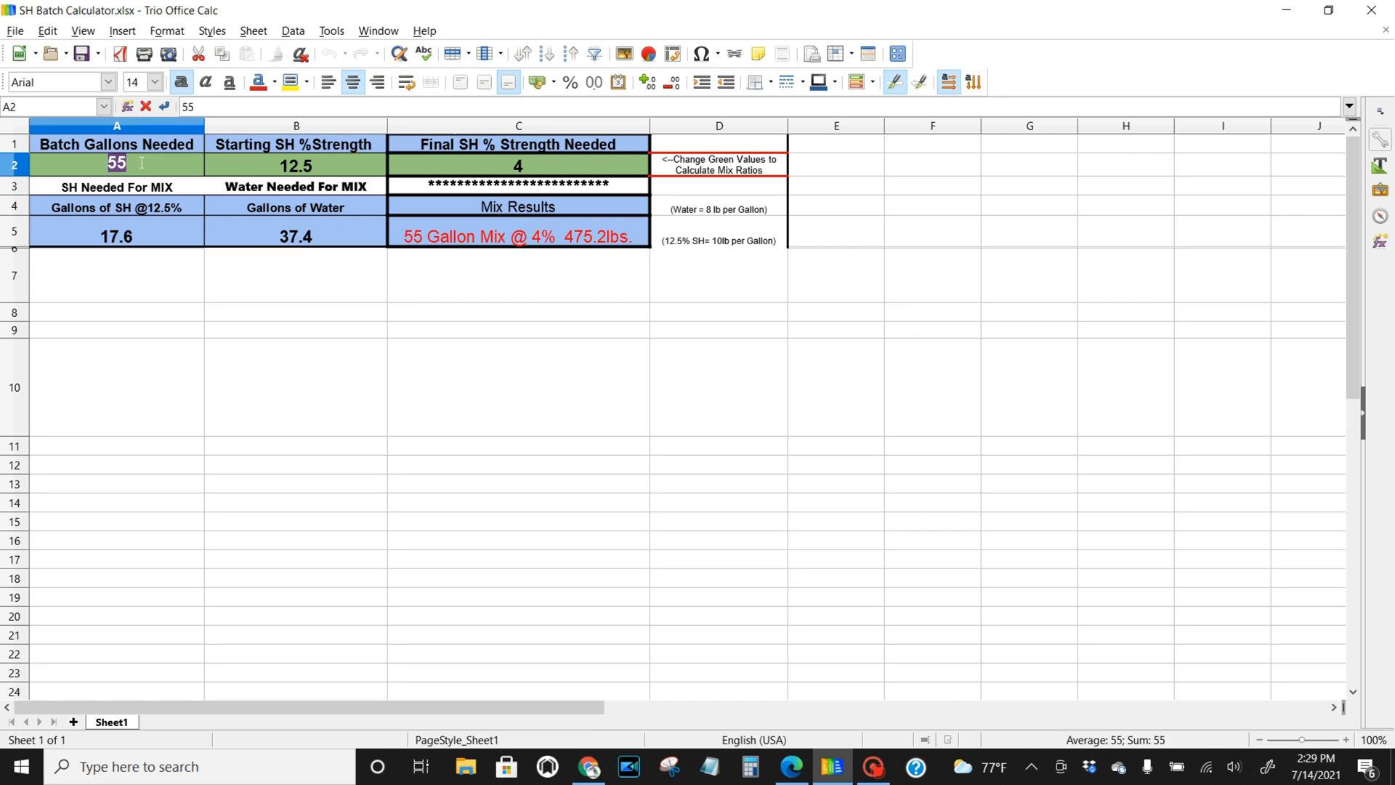
Step: Set batch gallons to 100 and final SH strength to 5%, giving 40.0 SH and 60.0 water
type("100")
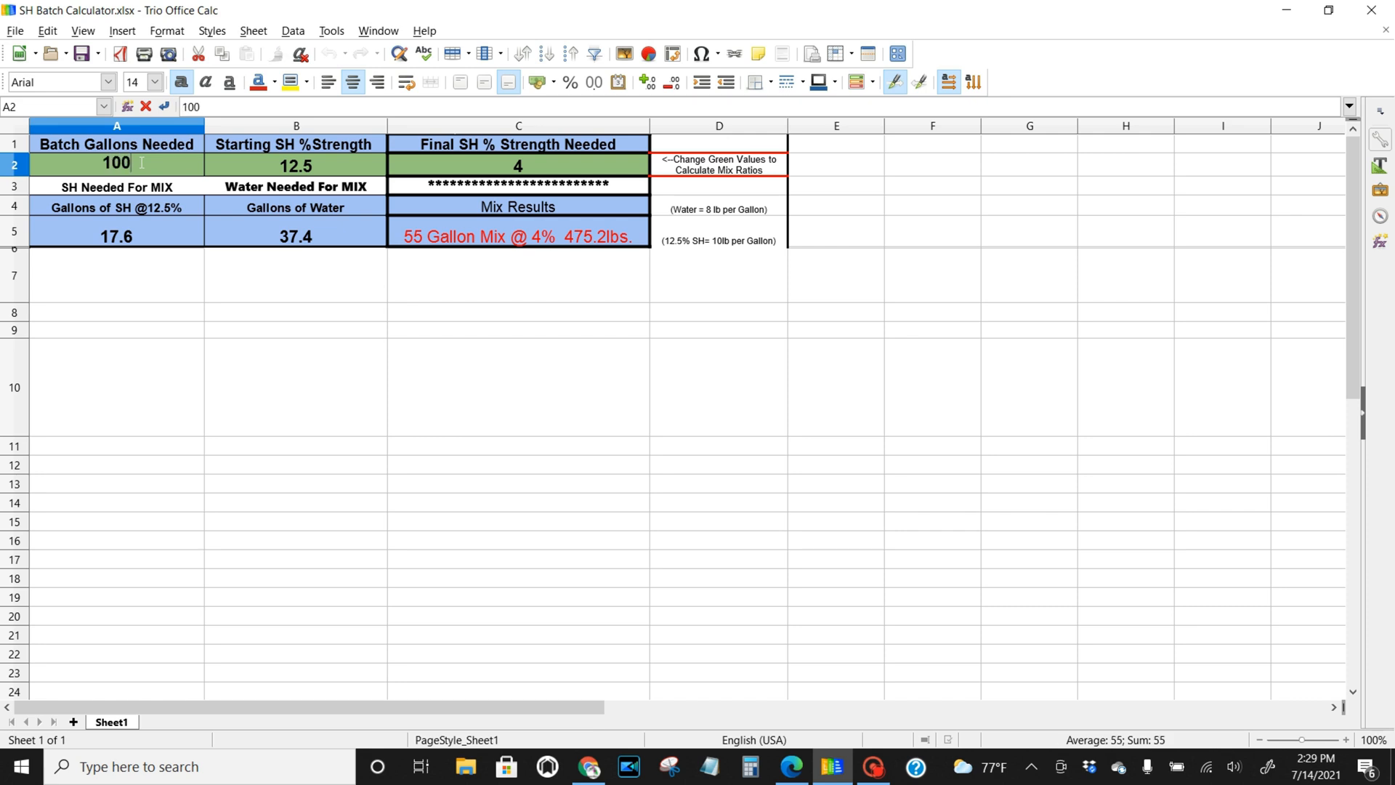
mouse_move(306, 176)
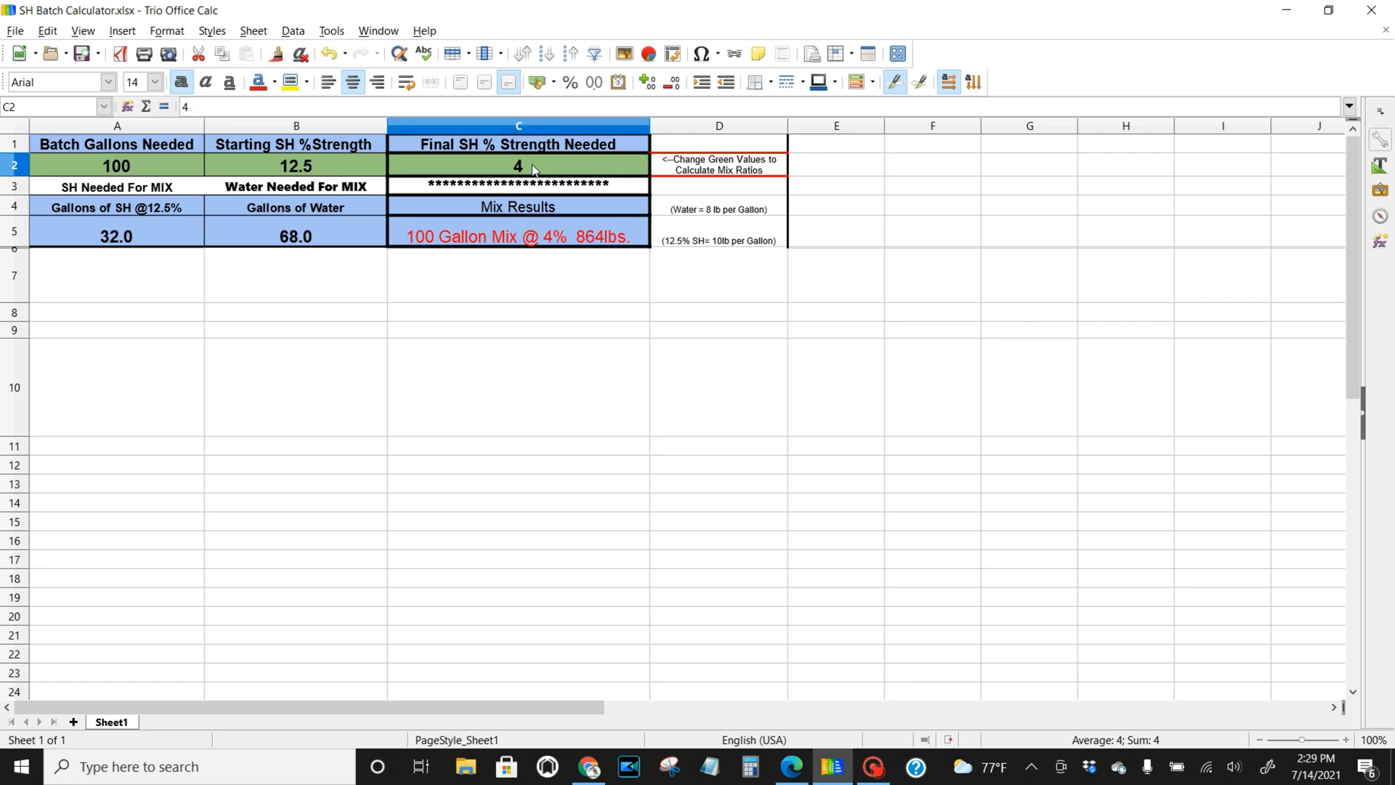
double_click(518, 165)
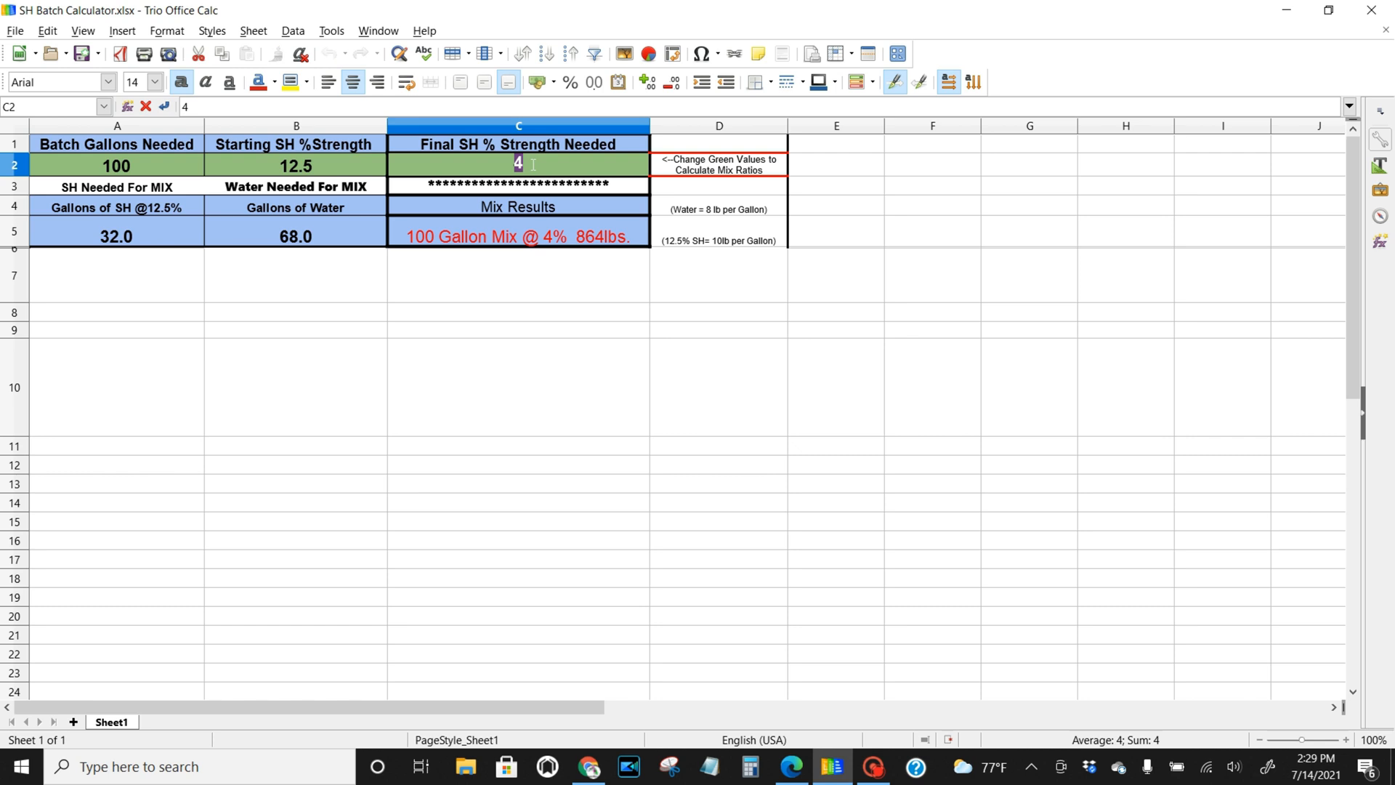
type("5")
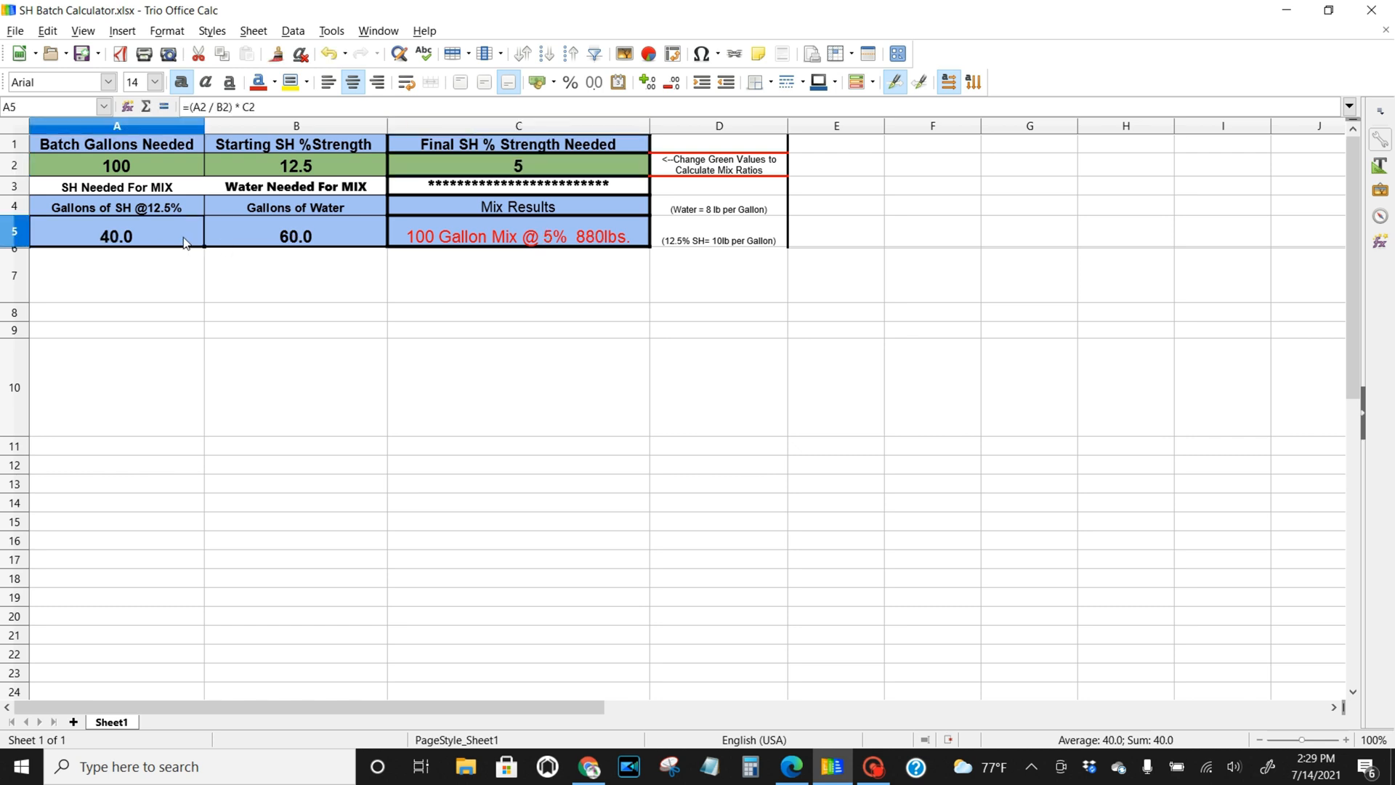
mouse_move(118, 299)
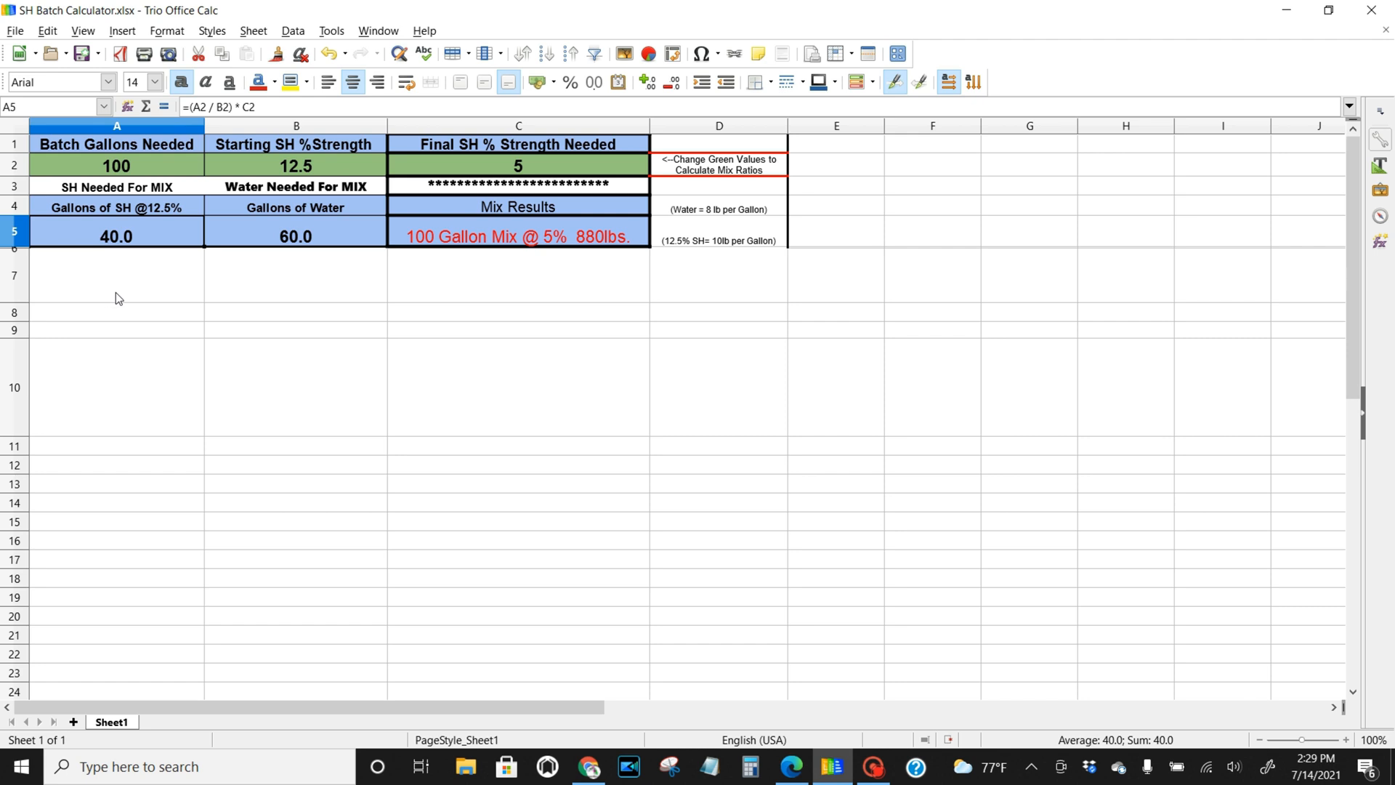
mouse_move(105, 247)
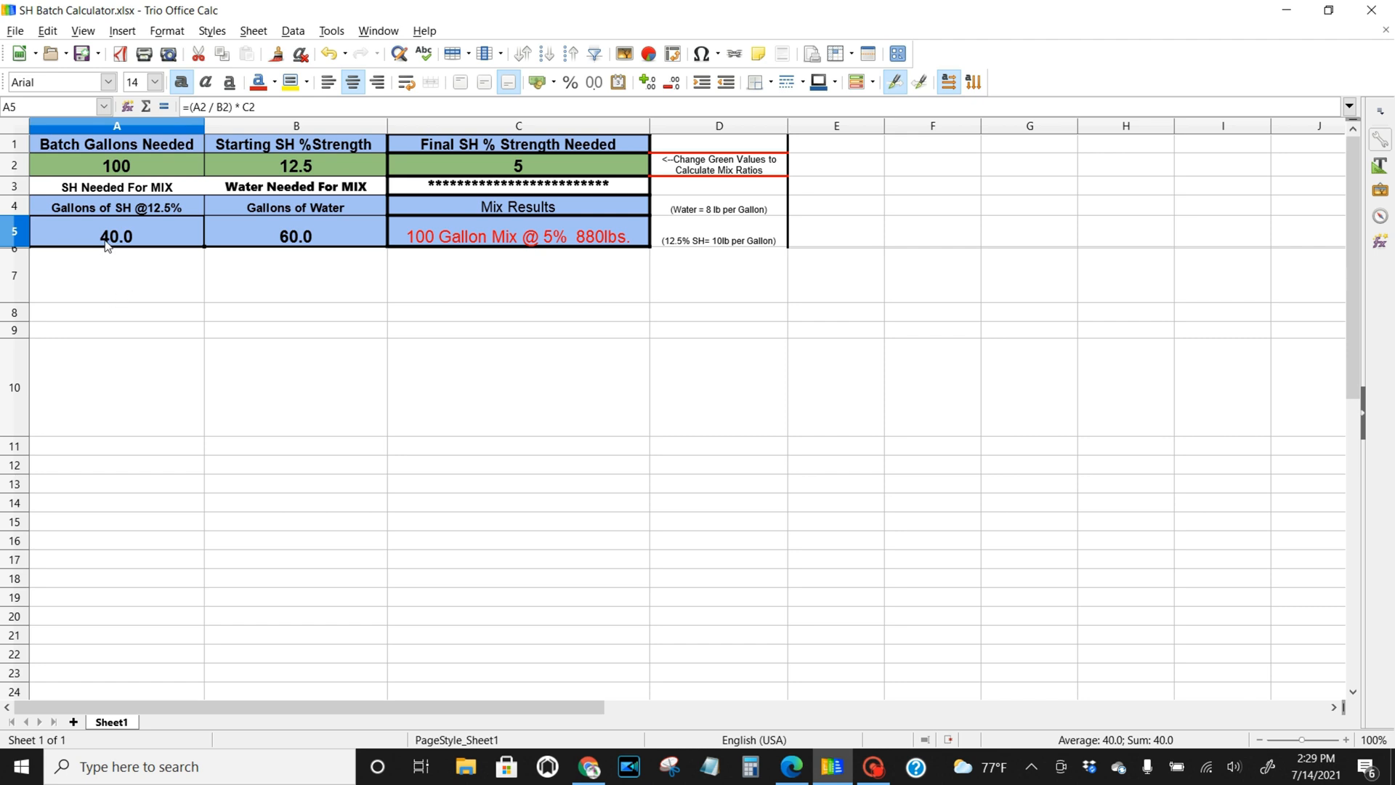
mouse_move(148, 226)
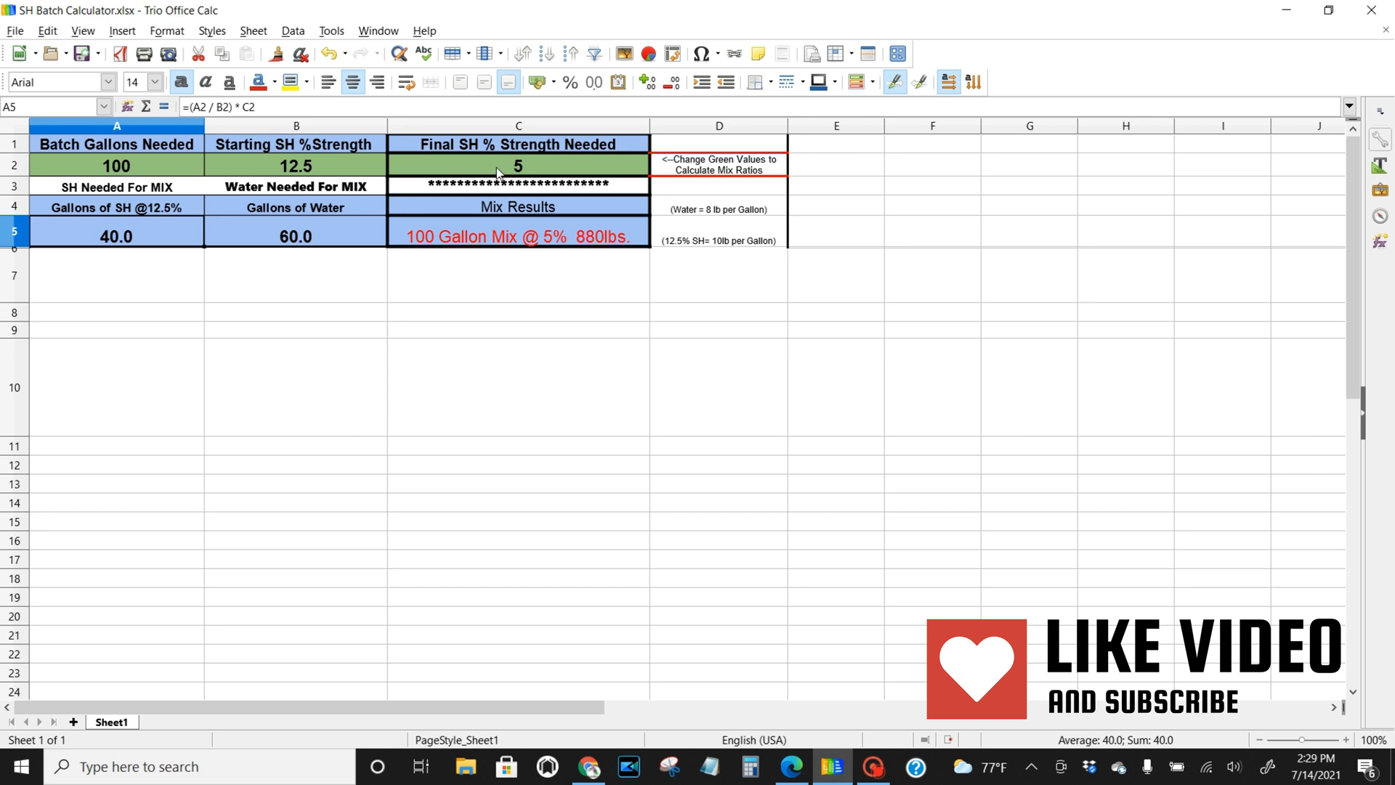
mouse_move(471, 251)
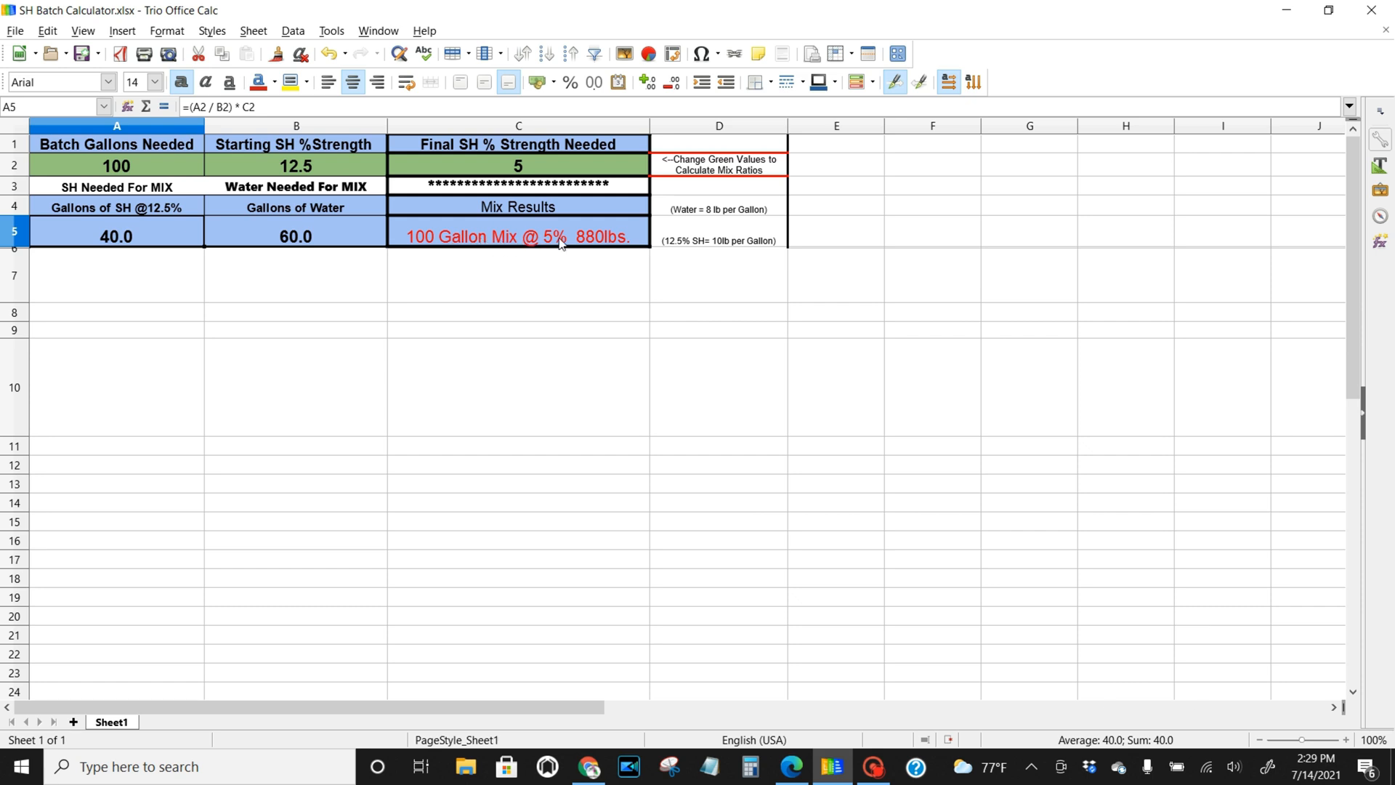
mouse_move(610, 244)
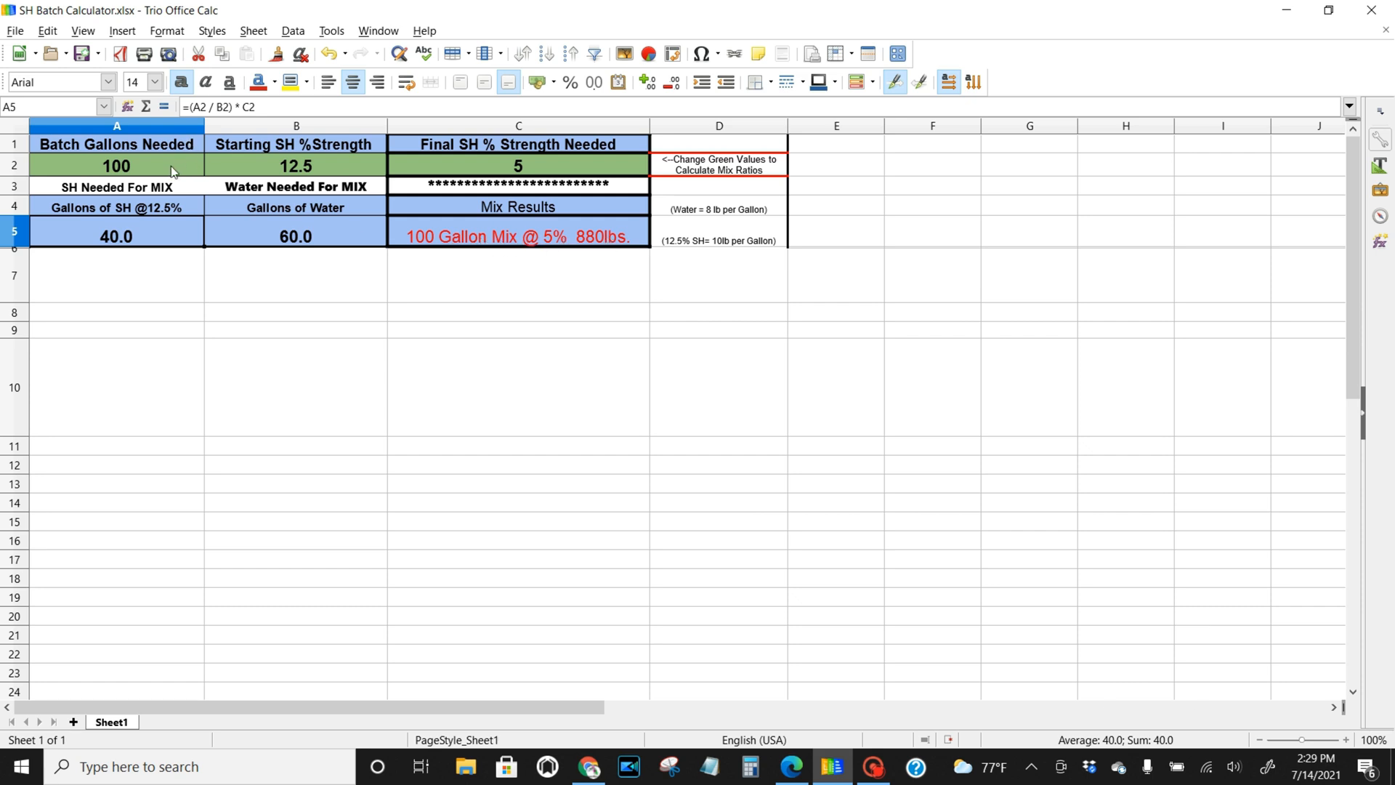
Step: Set batch gallons to 65 and final strength to 3%, giving 15.6 SH and 49.4 water
double_click(116, 165)
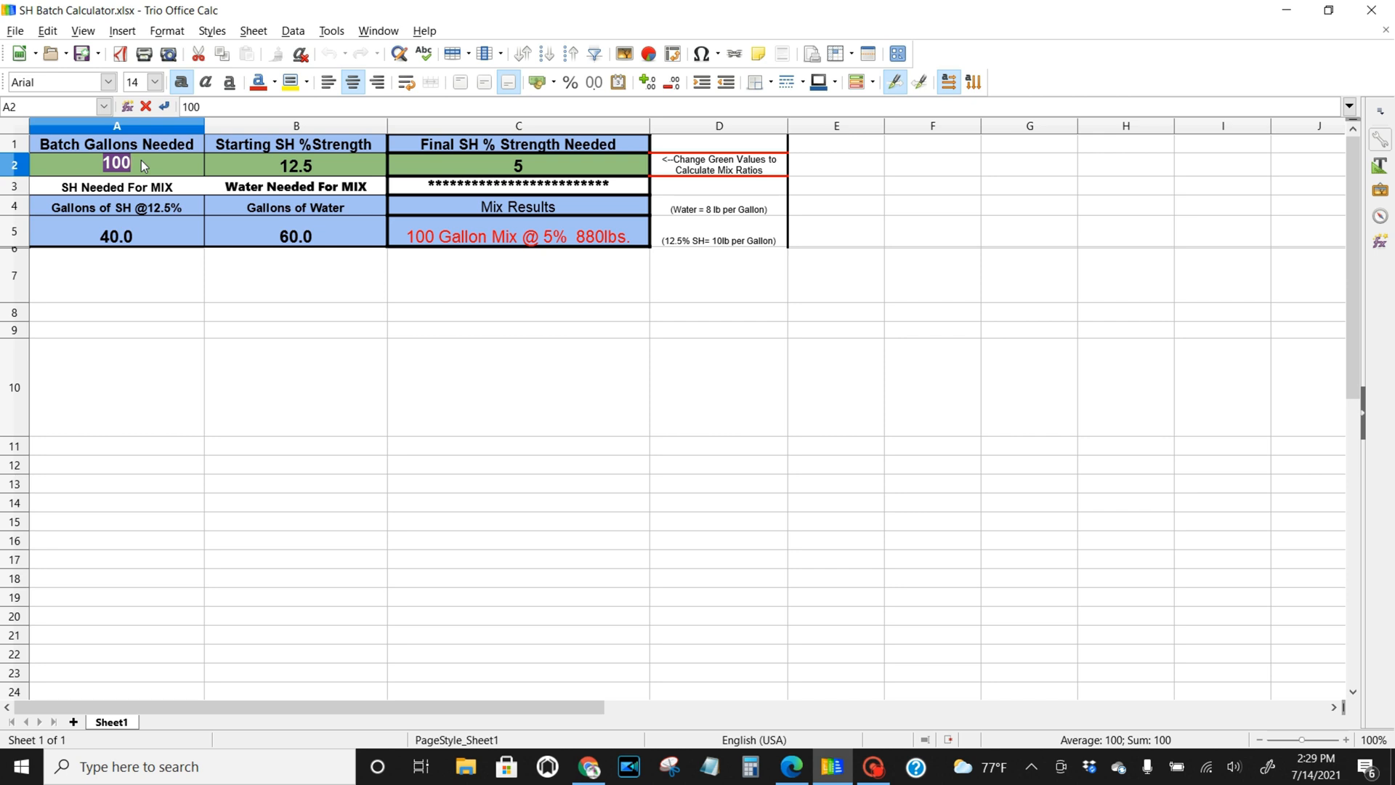
type("65")
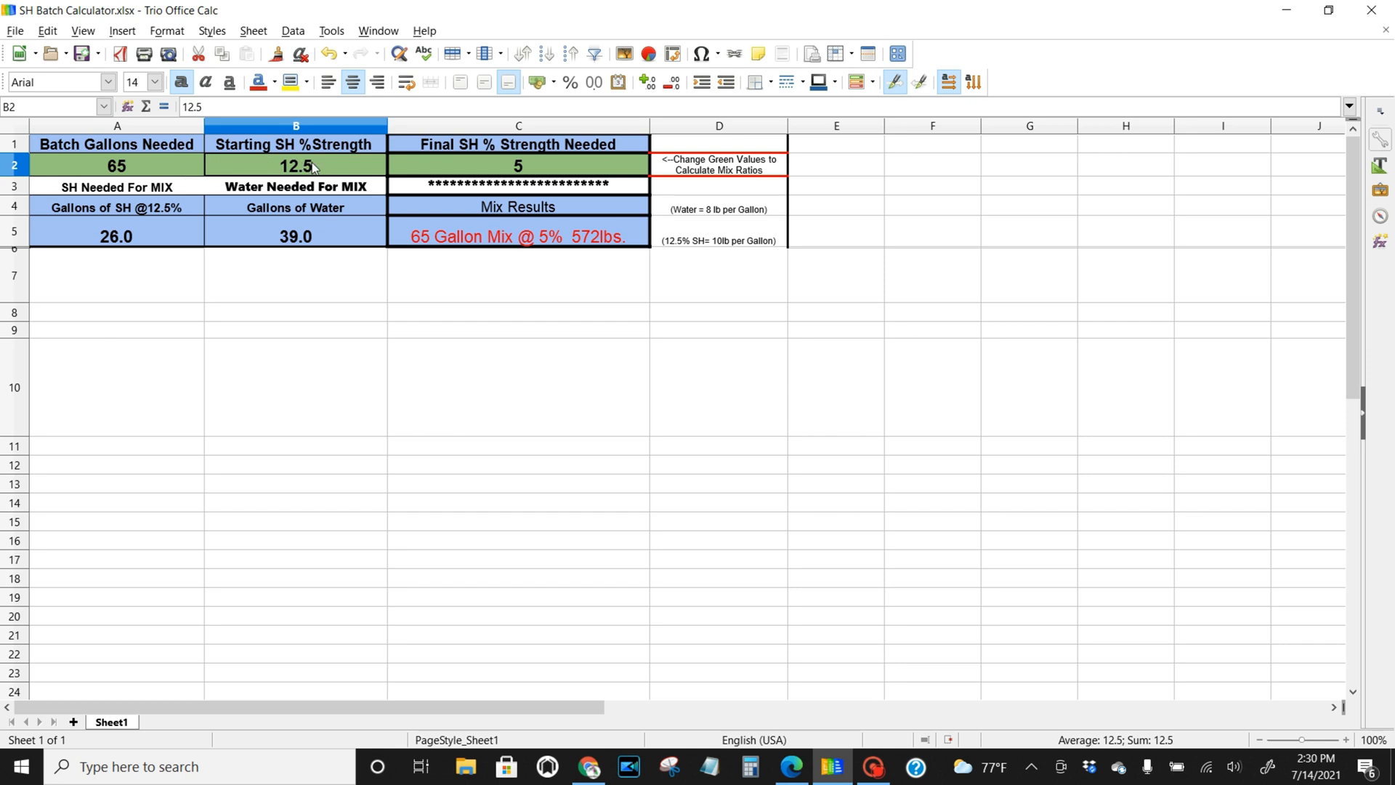
mouse_move(196, 264)
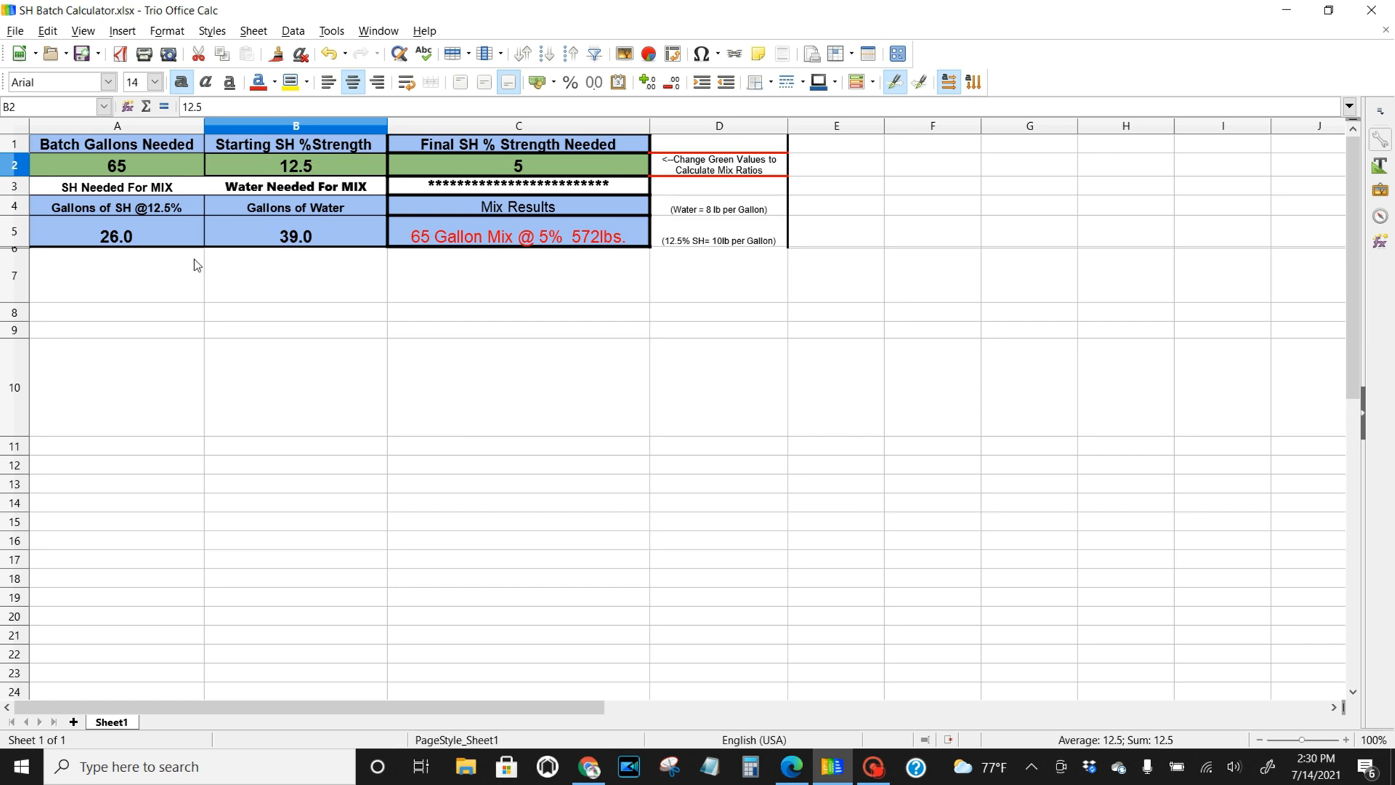
mouse_move(114, 248)
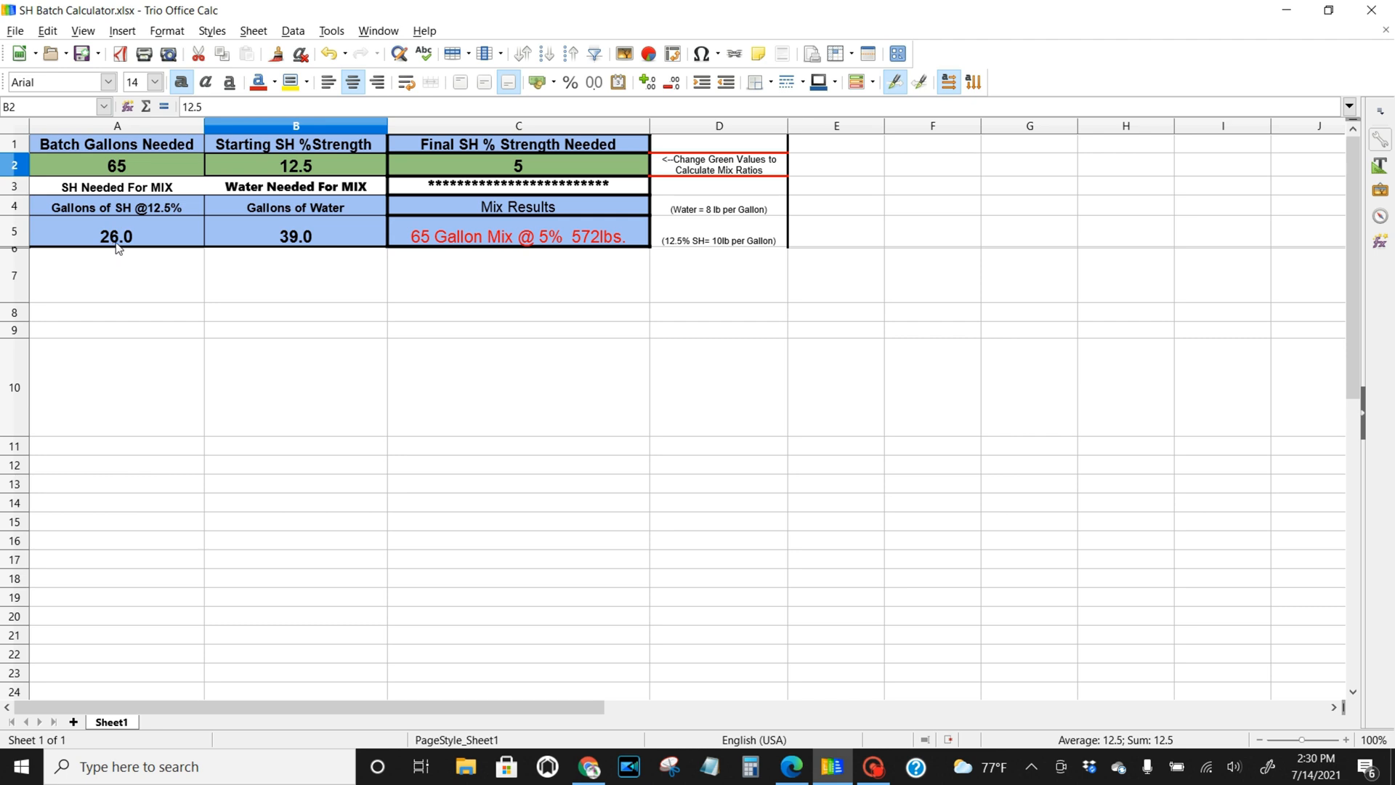
mouse_move(311, 245)
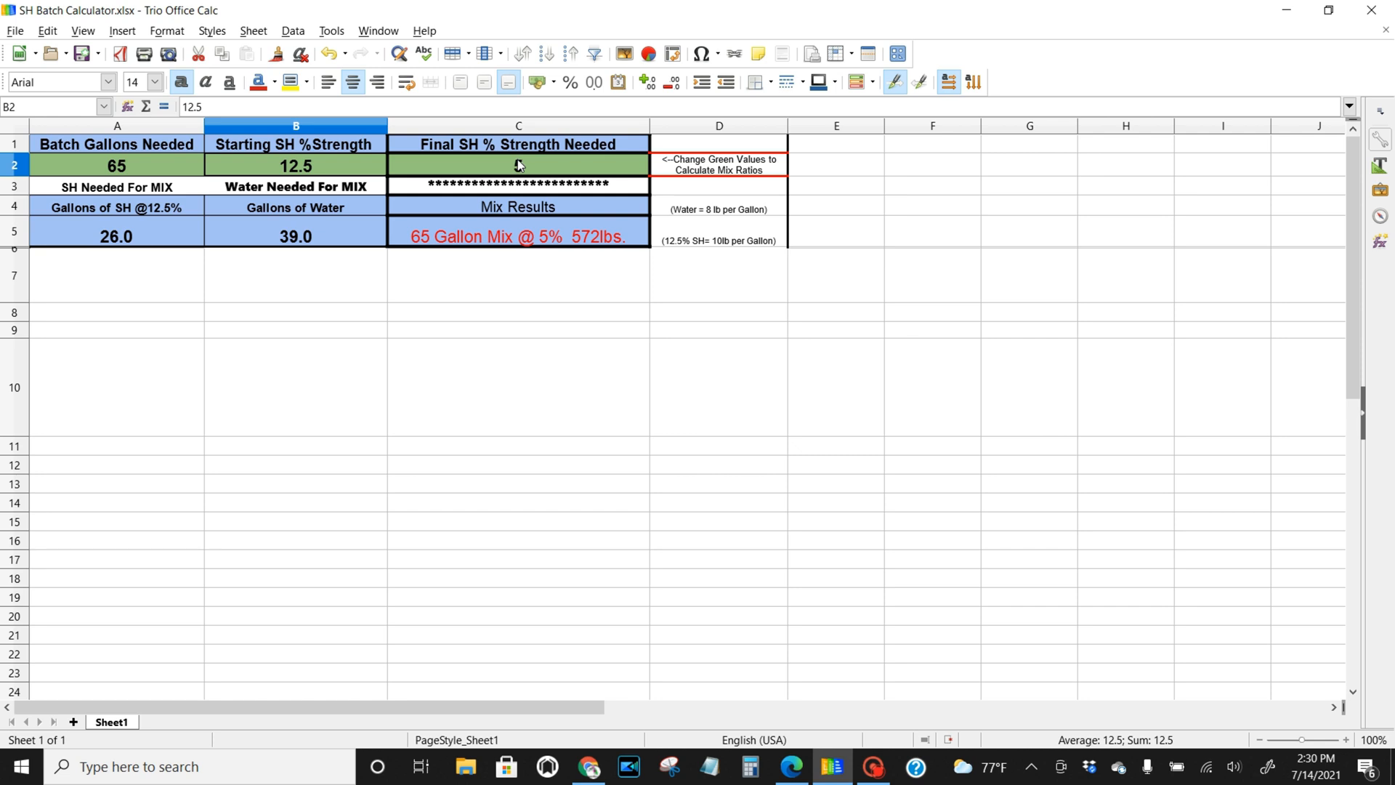
type("5")
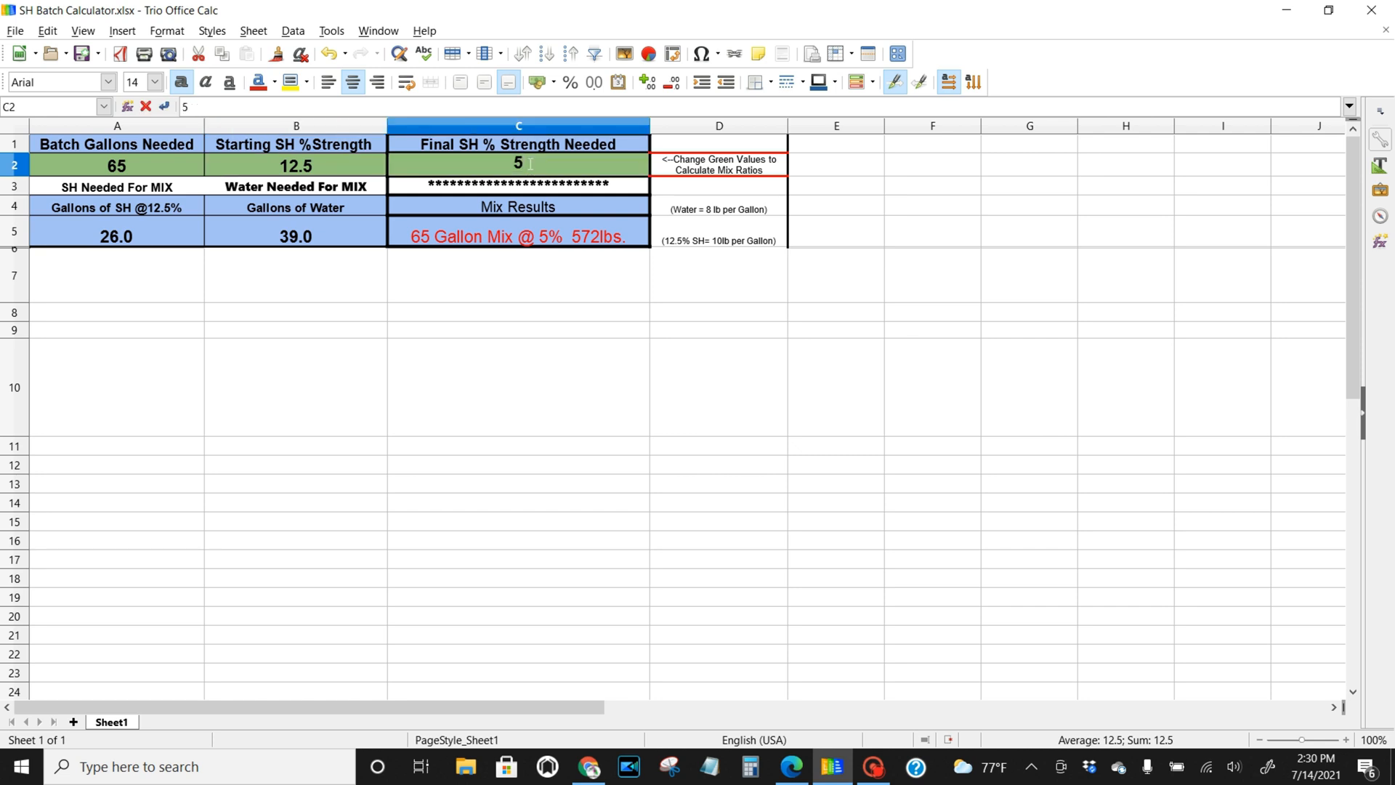
type("3")
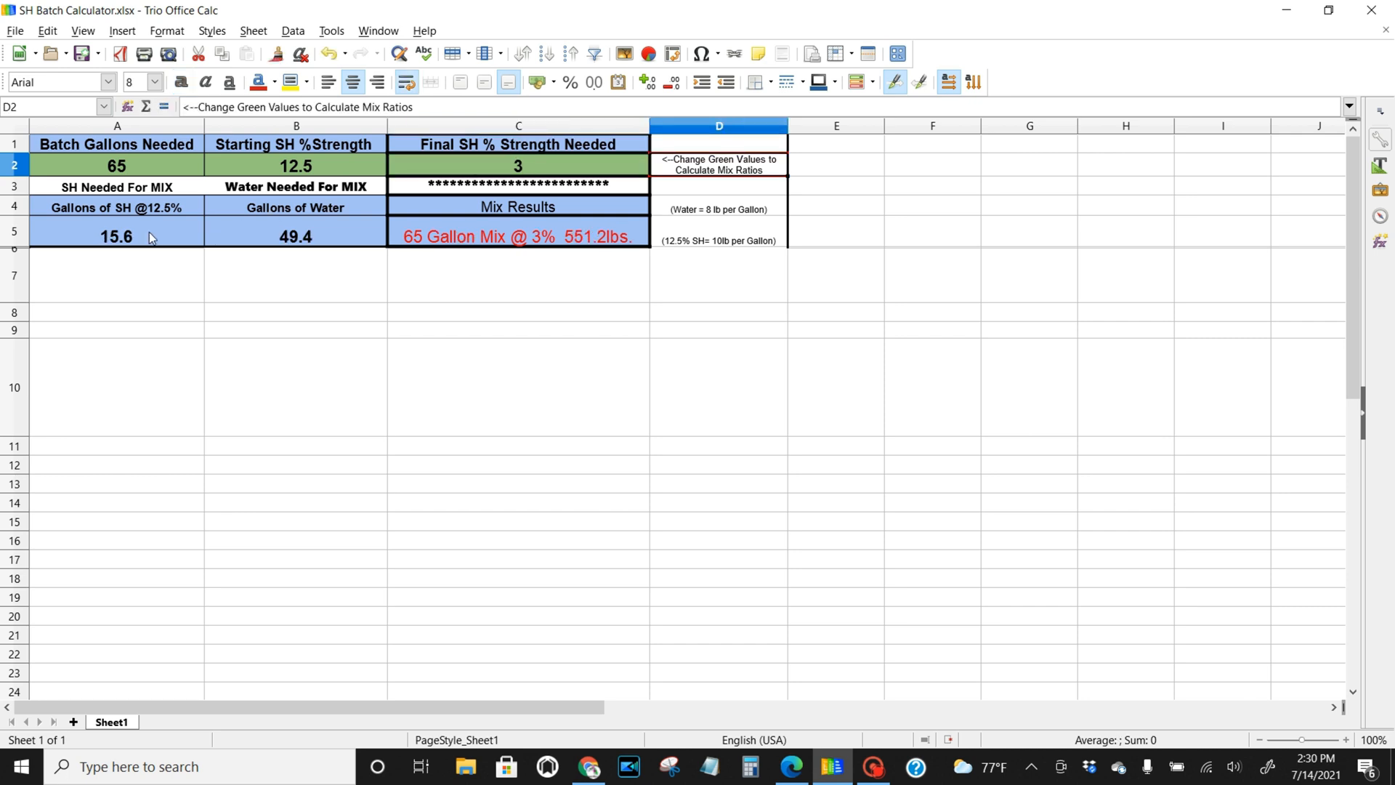
mouse_move(132, 248)
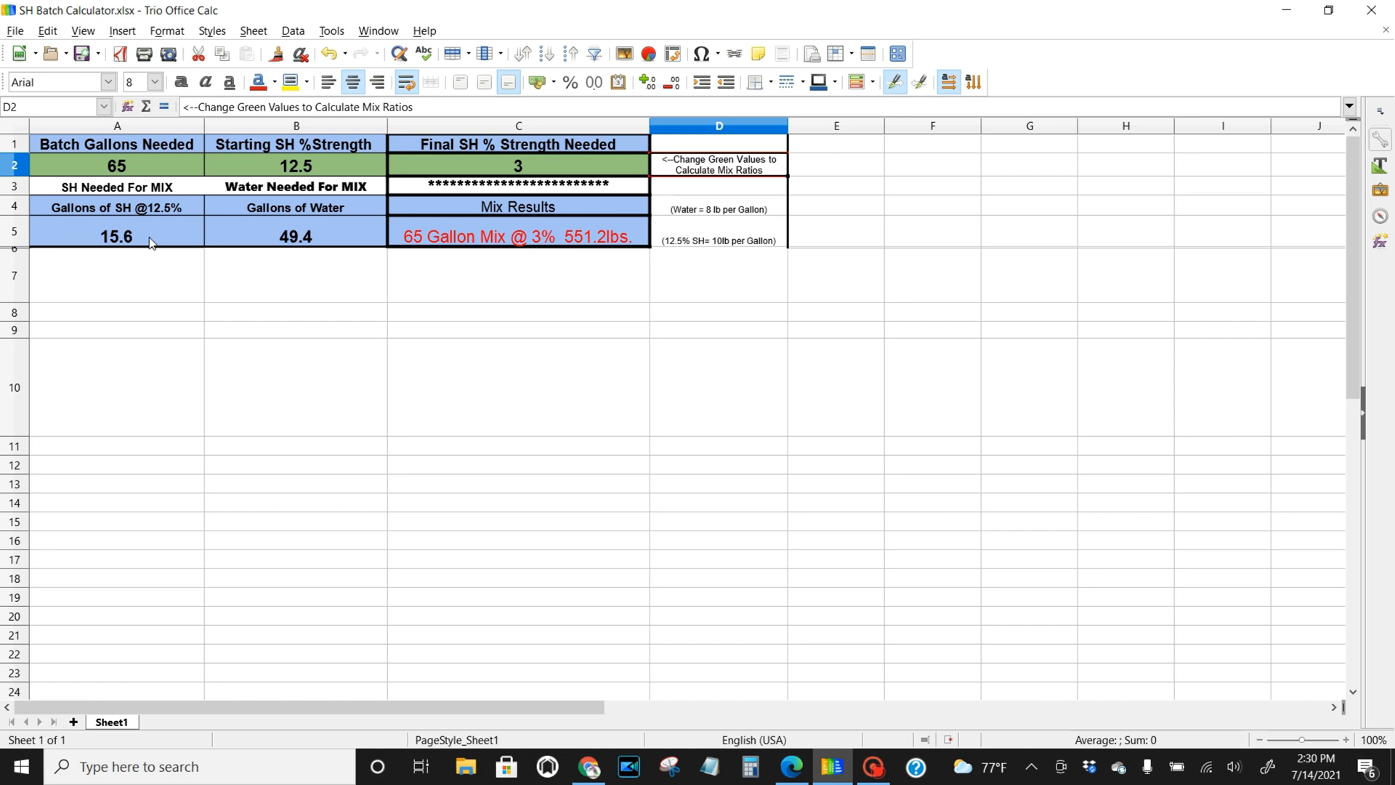
mouse_move(320, 243)
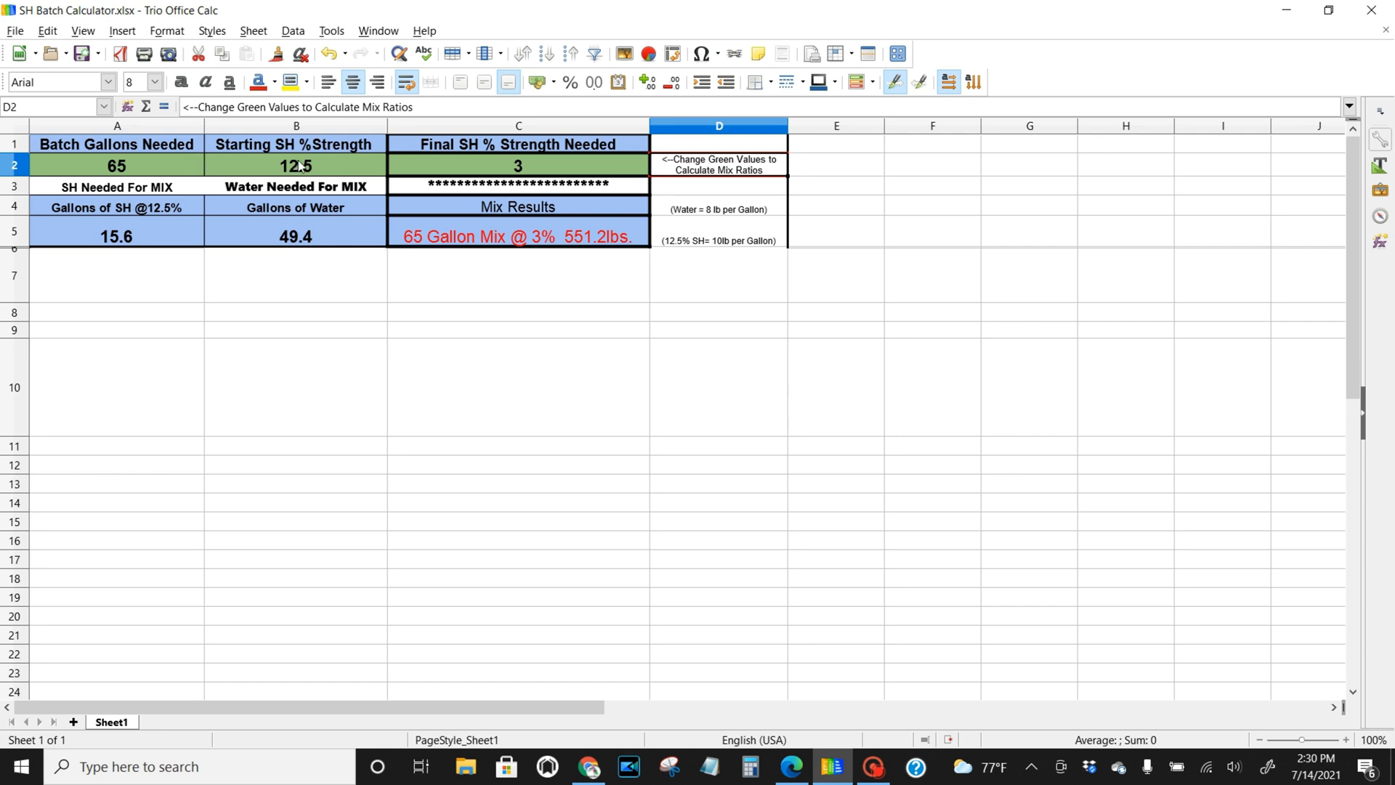
Step: Set starting SH strength to 10% and final strength to 5%, giving 32.5 SH and 32.5 water
double_click(295, 166)
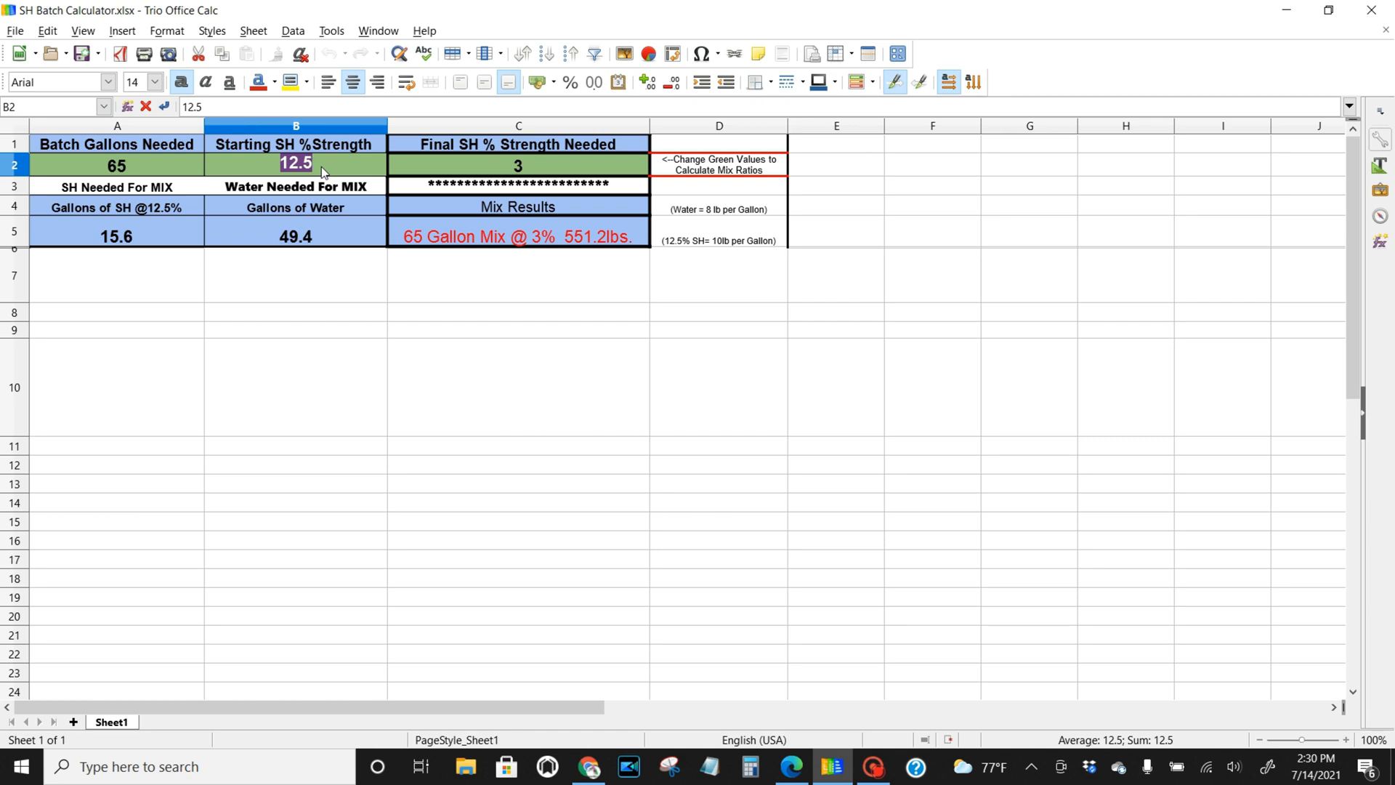
type("10")
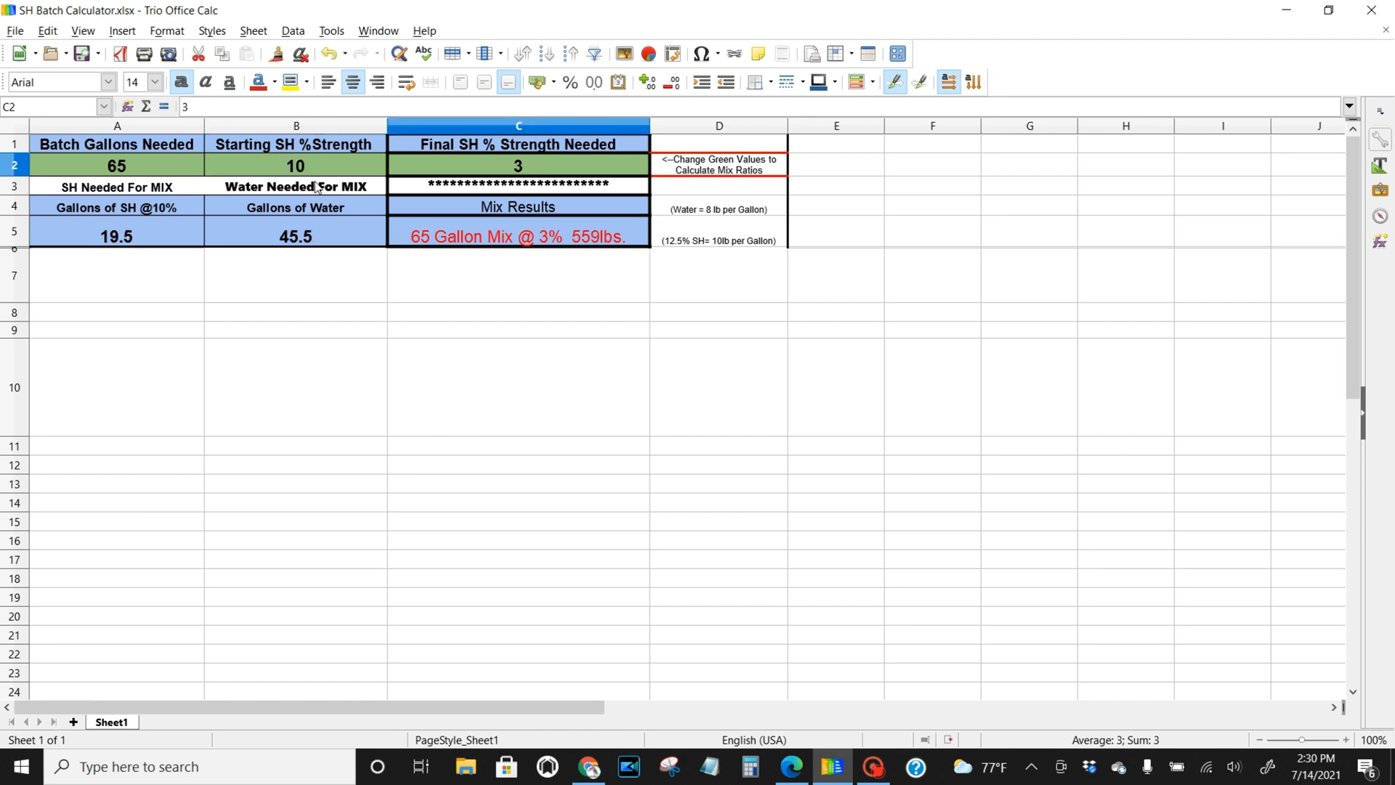
mouse_move(389, 197)
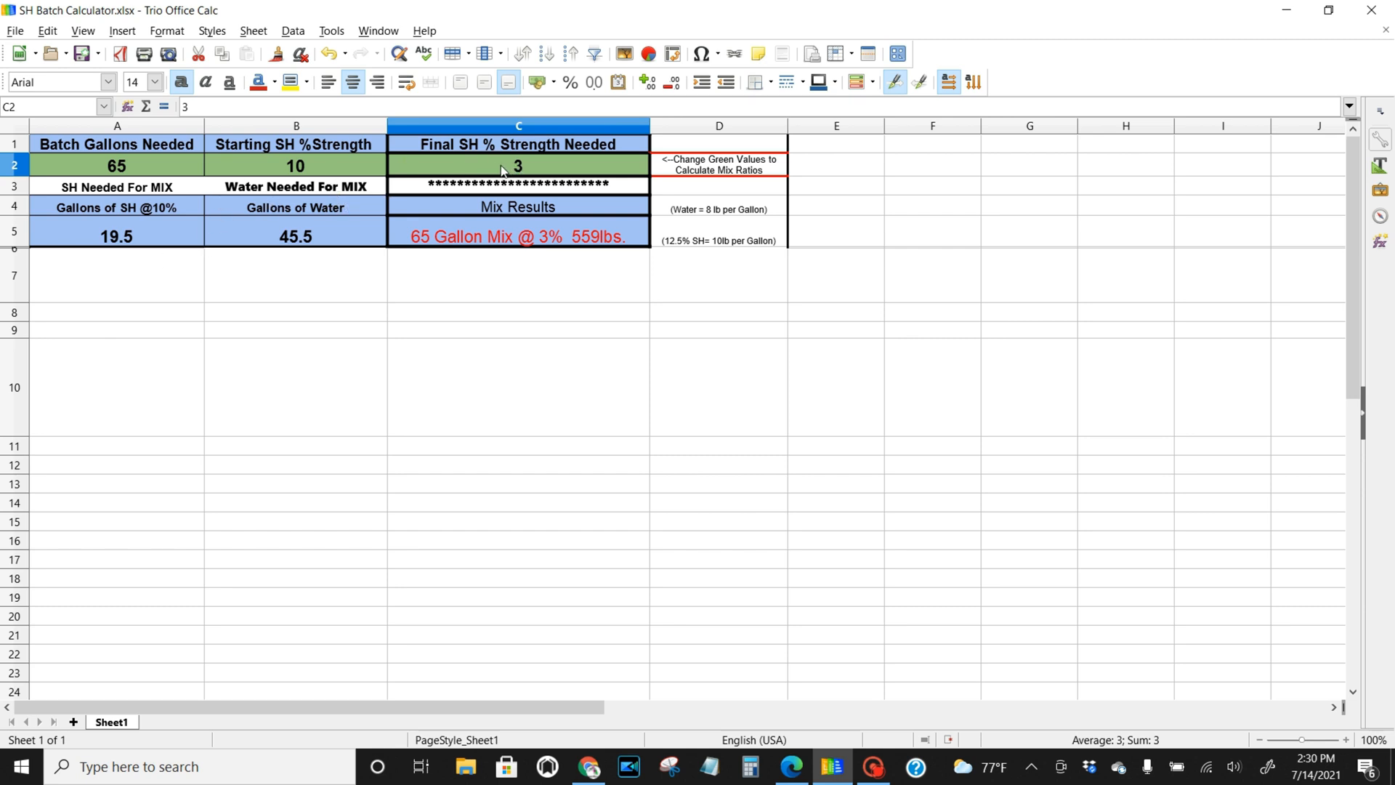
double_click(518, 166)
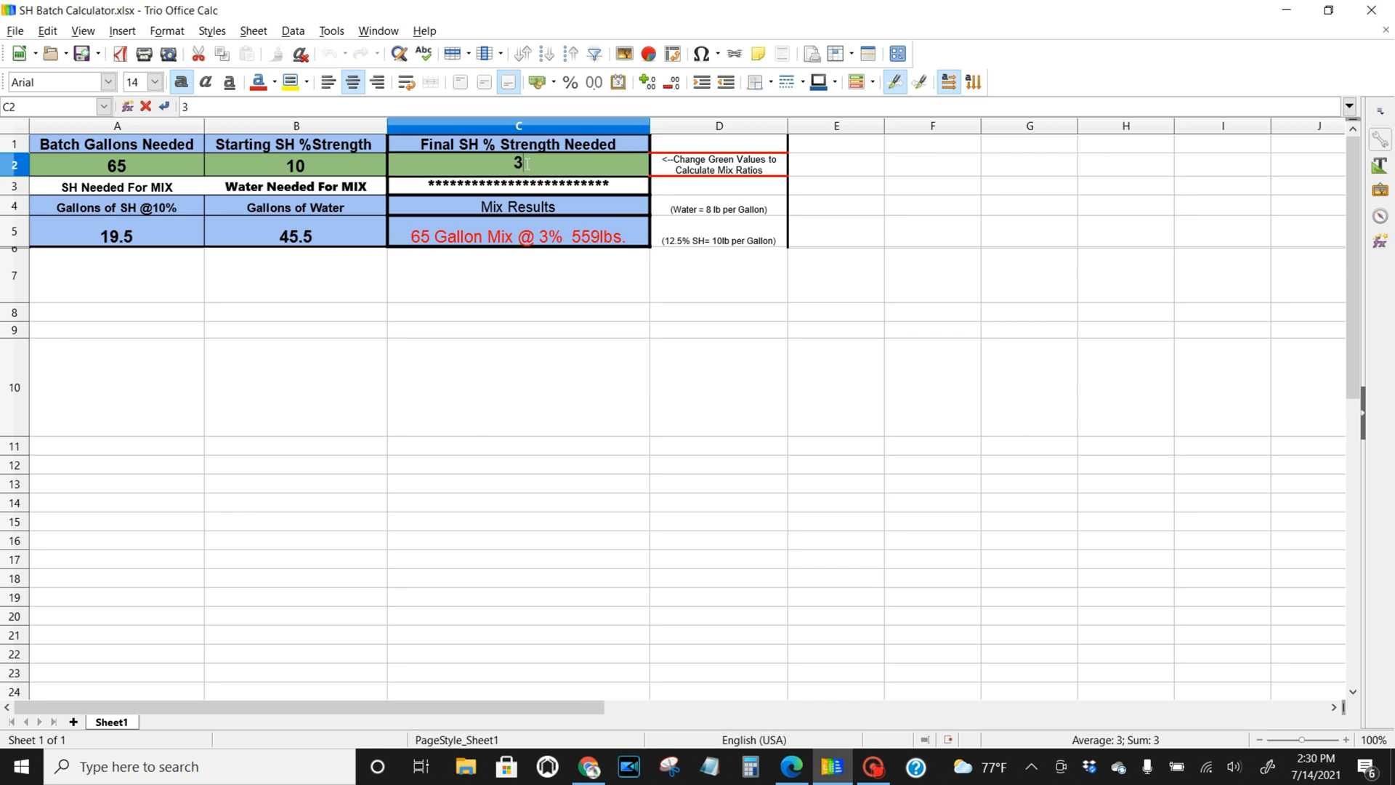
type("5")
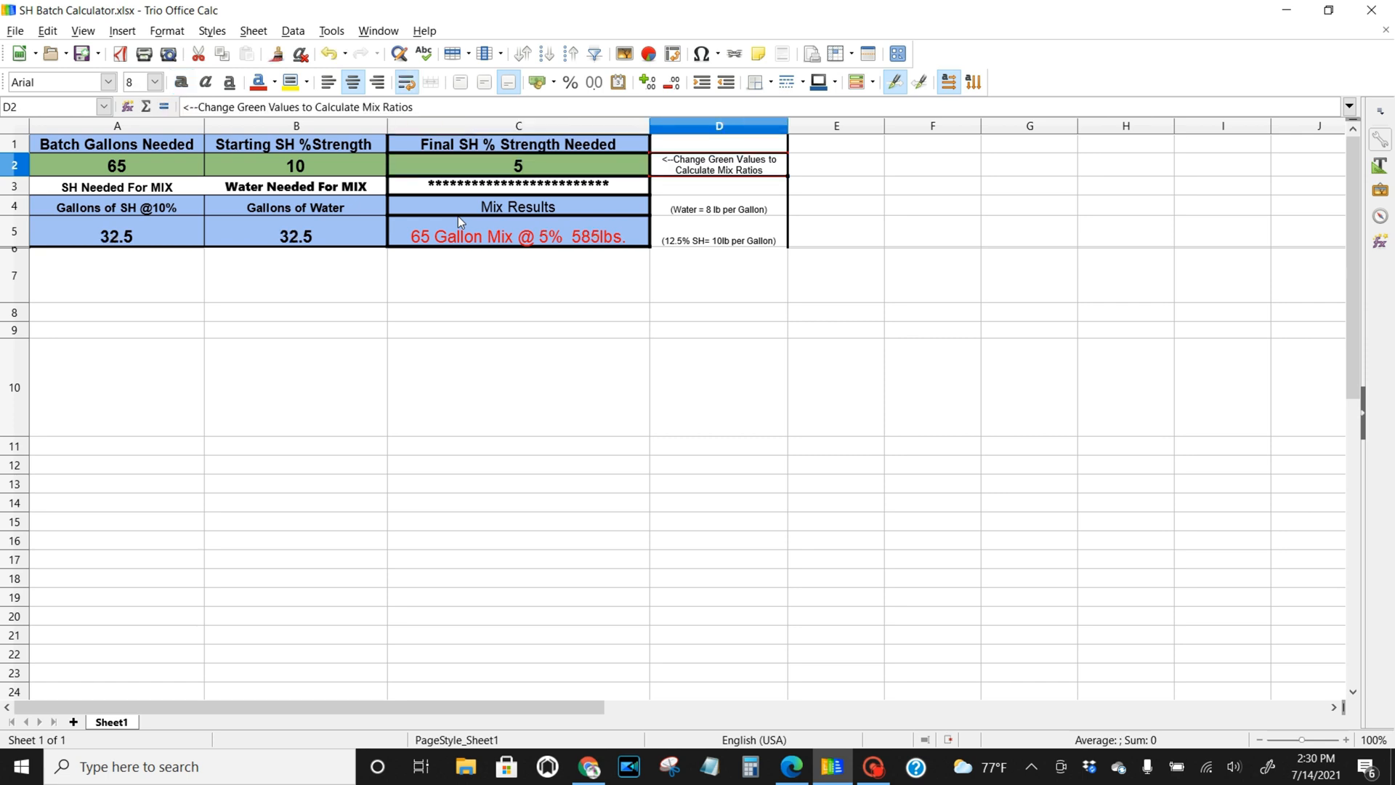
mouse_move(112, 251)
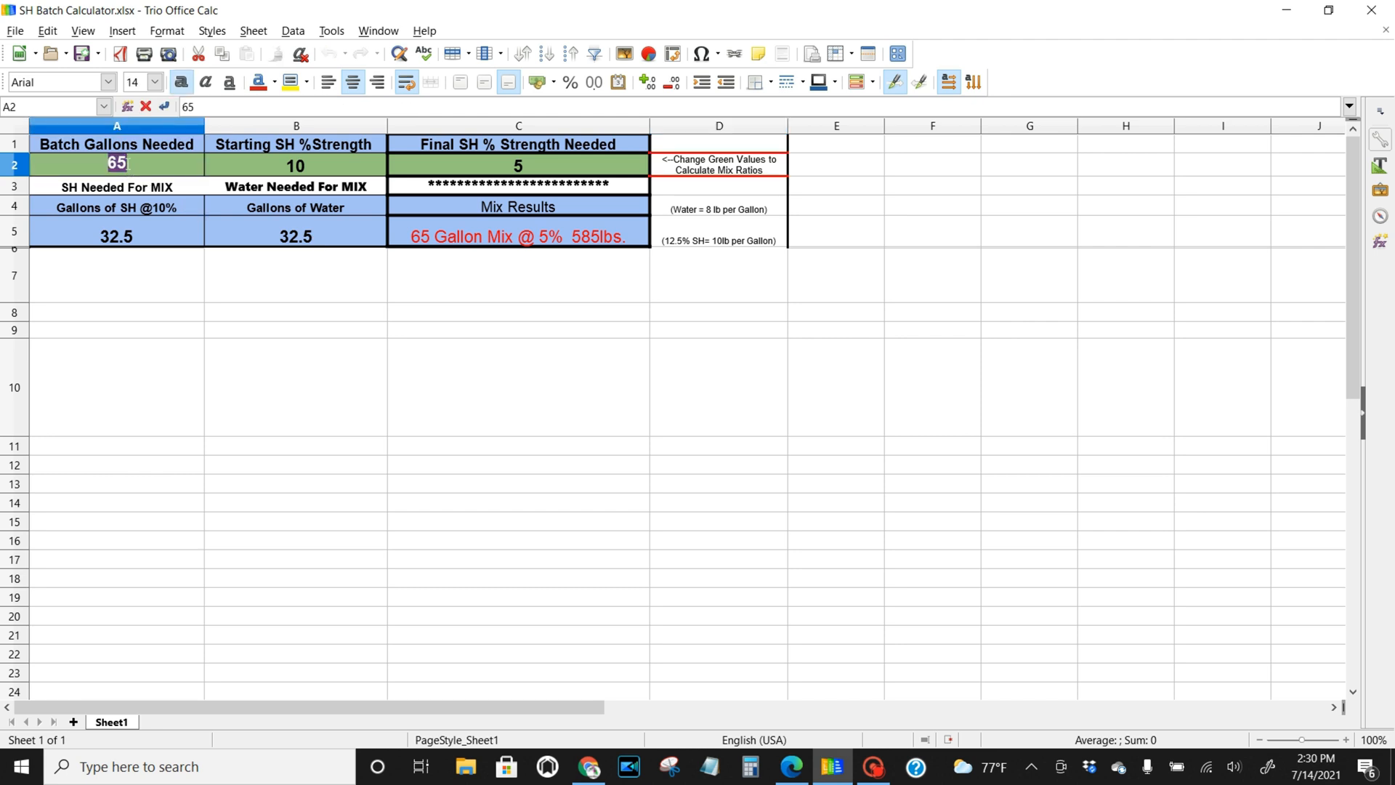
Step: Set batch gallons to 100 and final strength to 2%, giving 20.0 SH and 80.0 water
type("100")
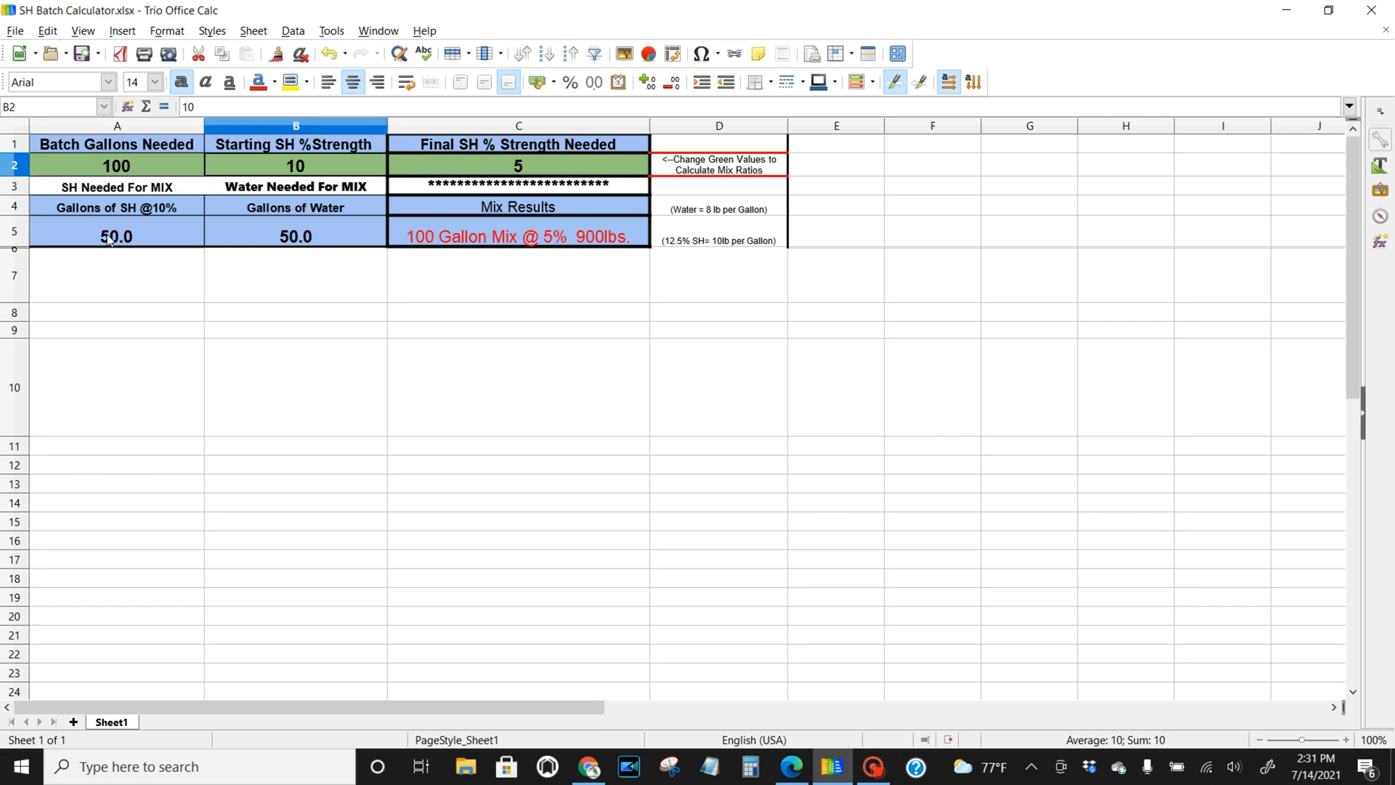
mouse_move(352, 220)
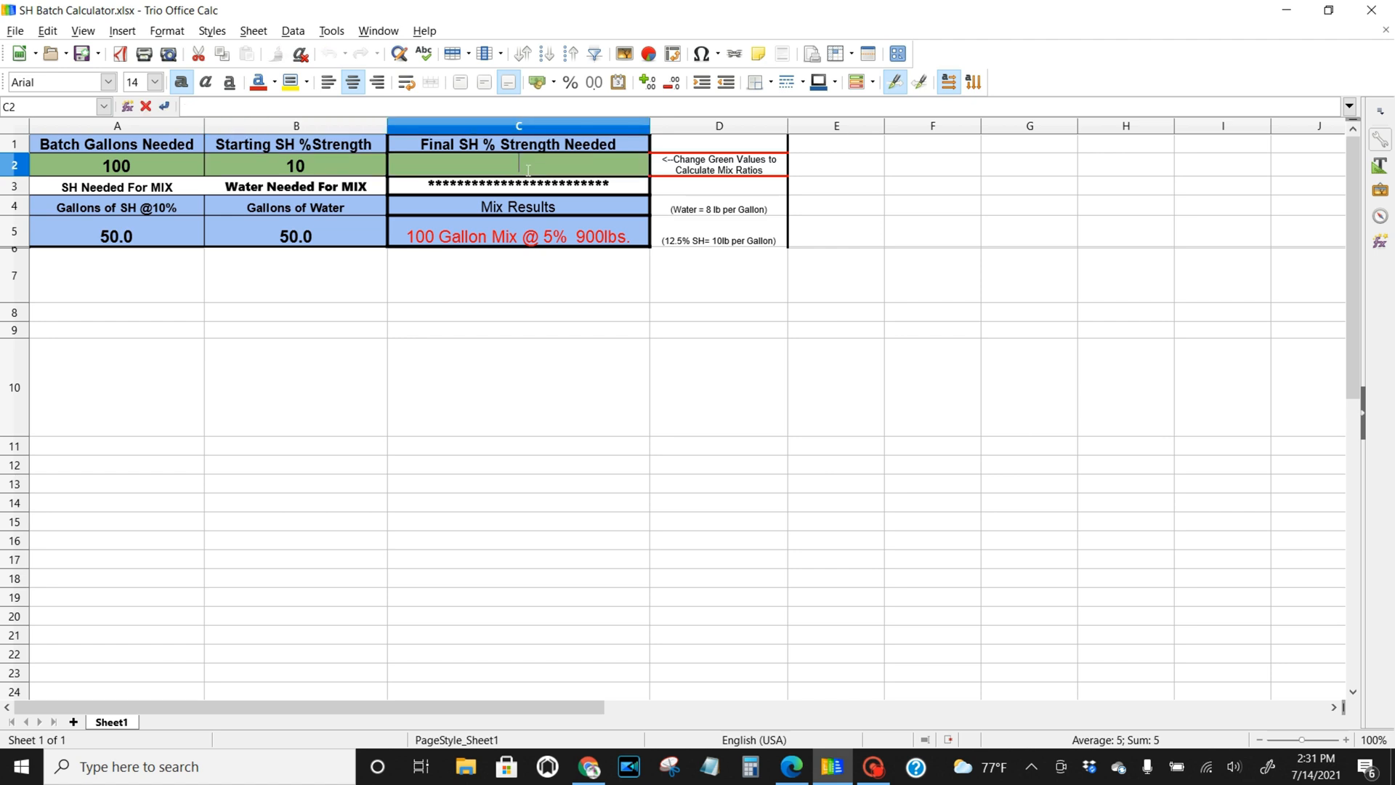
type("2")
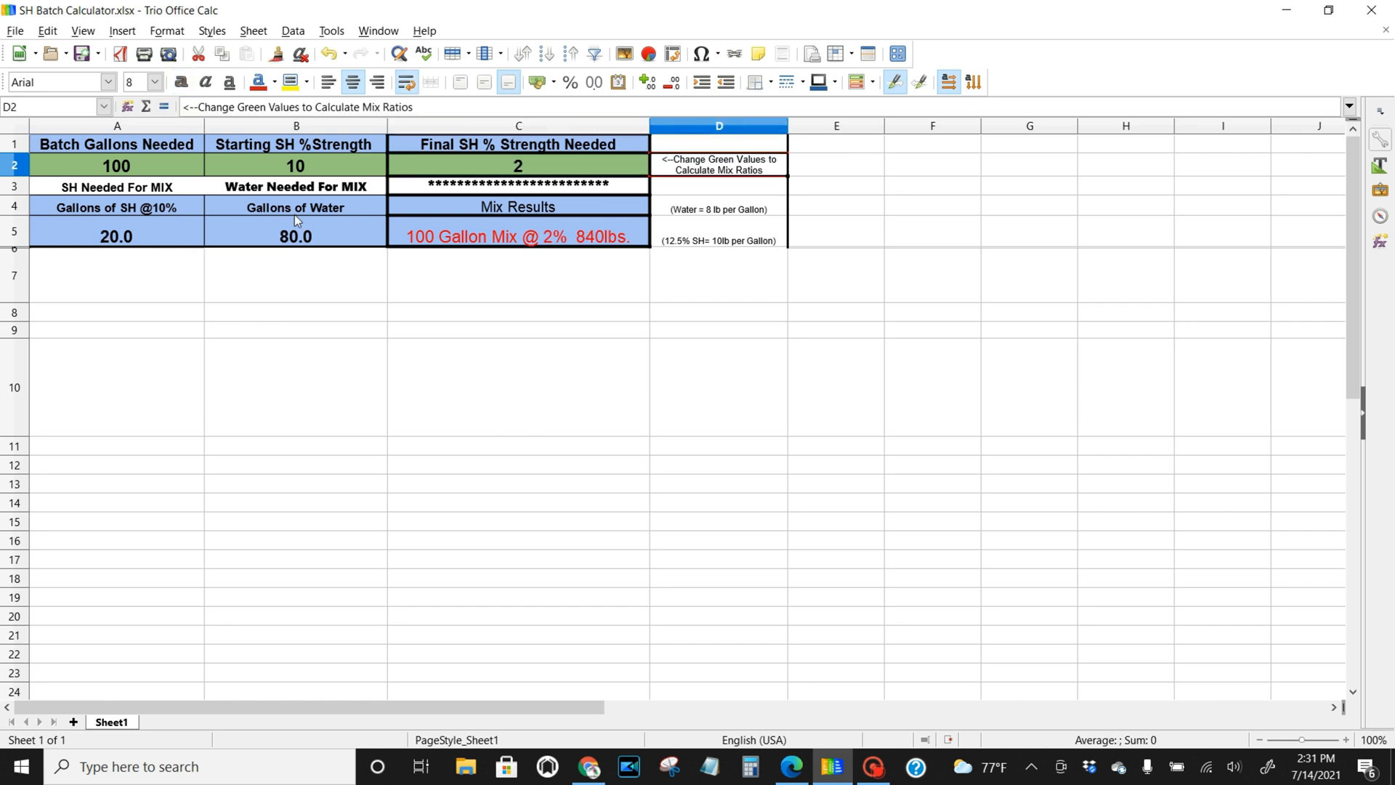
mouse_move(336, 246)
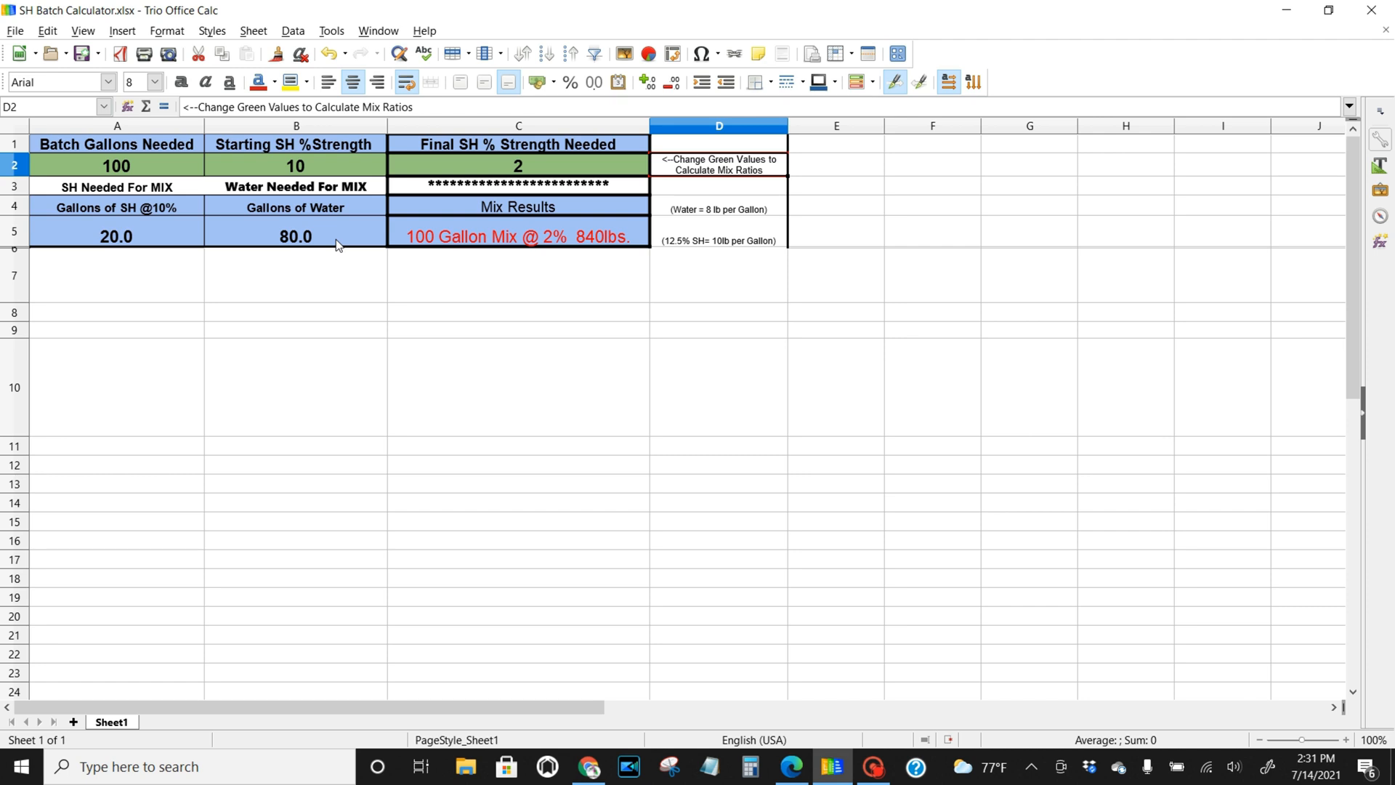
mouse_move(346, 172)
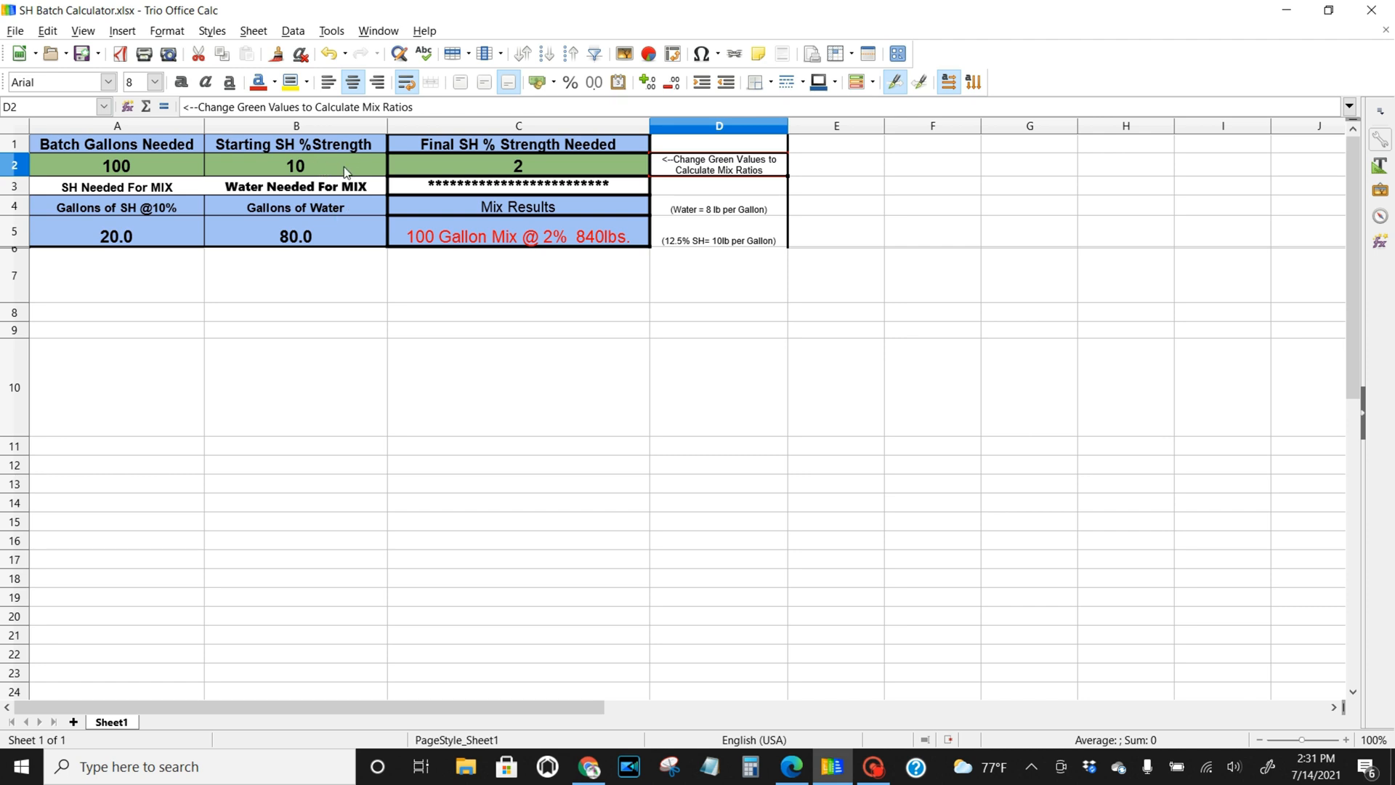
mouse_move(284, 223)
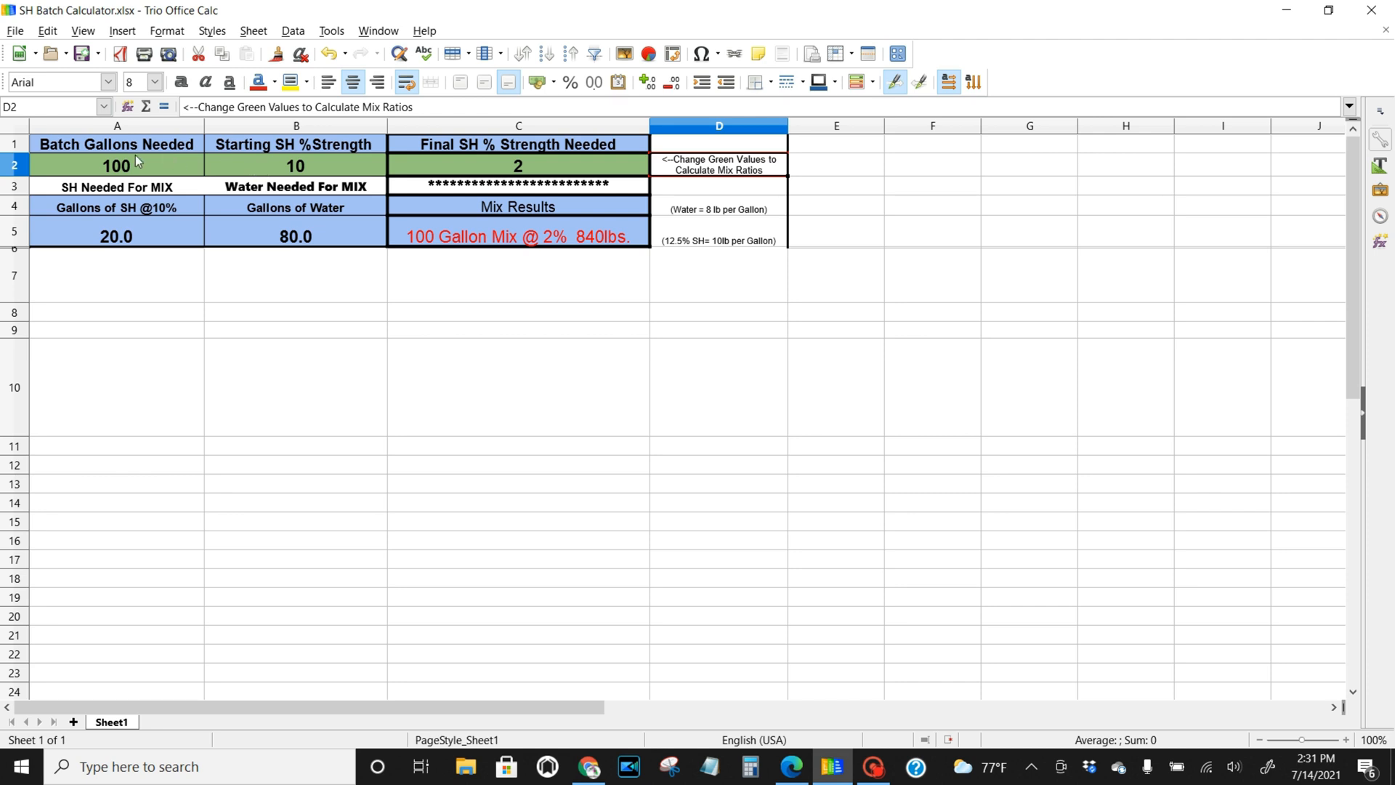
Step: Set batch gallons to 35 and starting SH strength to 12.5%, giving 14.0 SH and 21.0 water
left_click(117, 166)
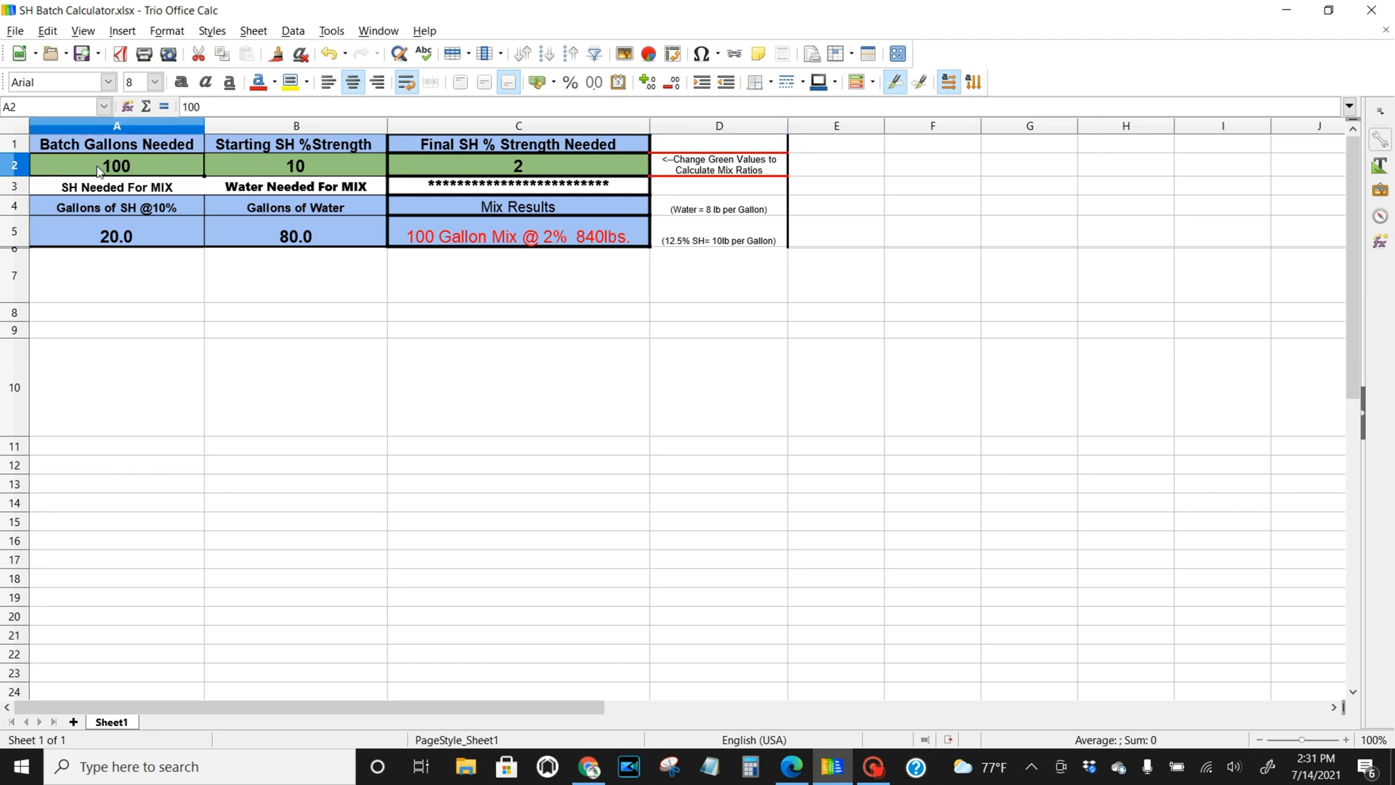
double_click(116, 166)
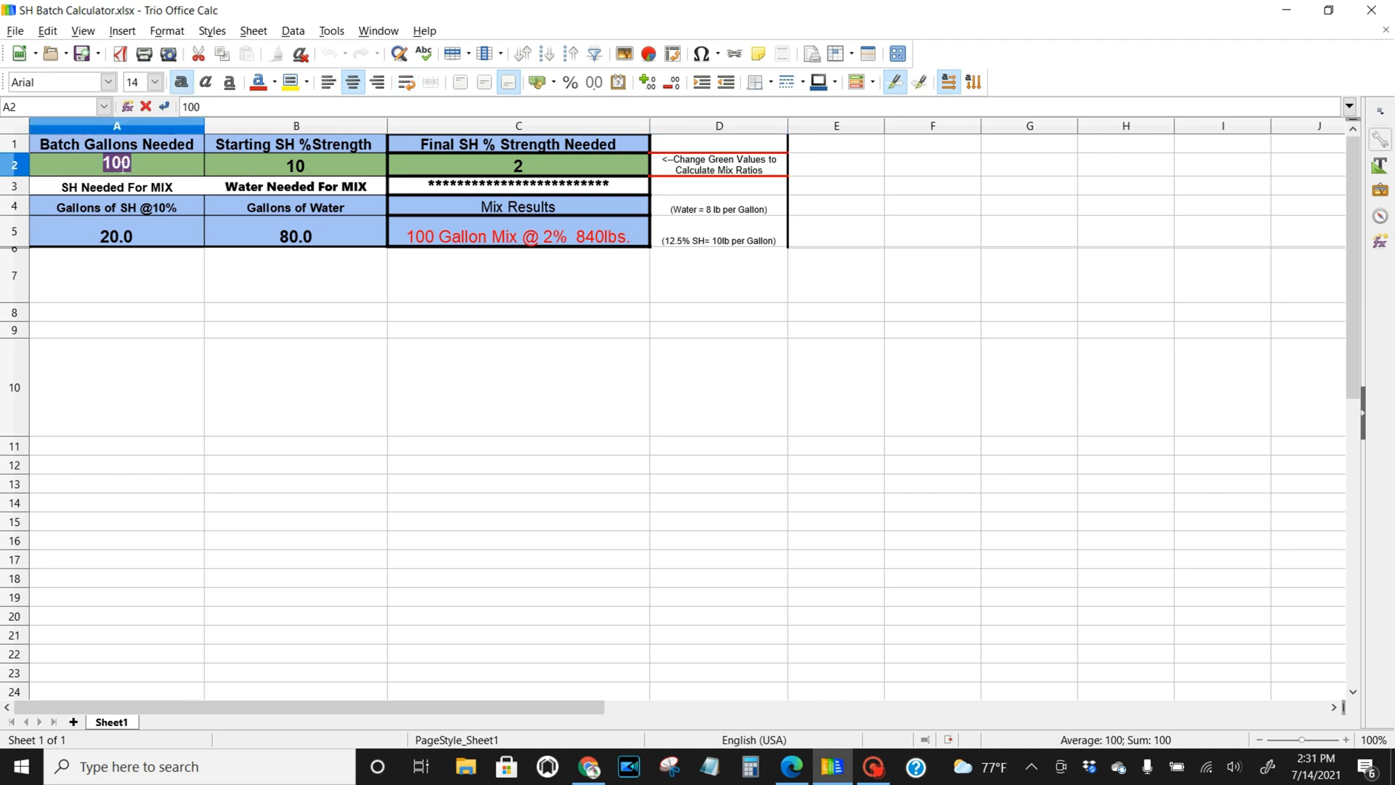
type("35")
left_click(519, 164)
type("5")
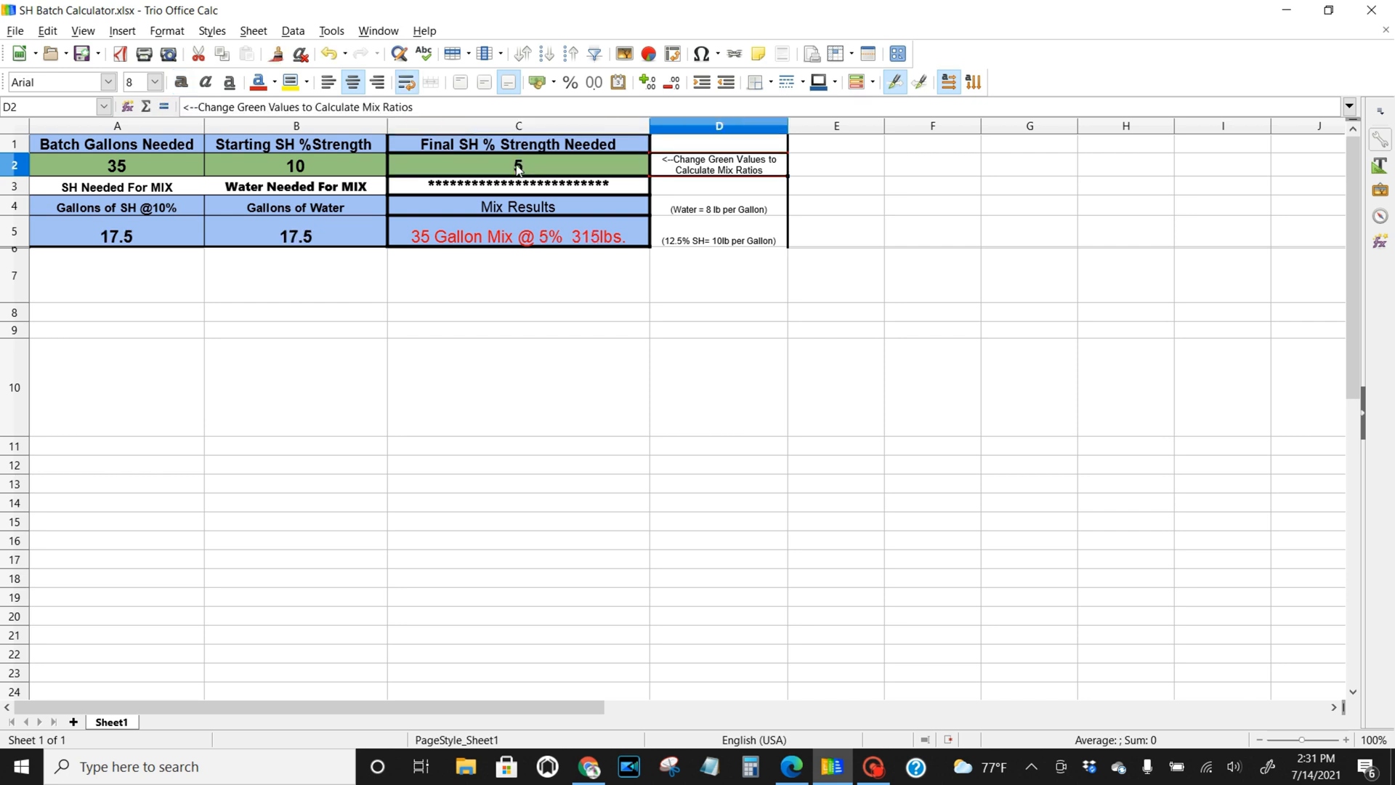
mouse_move(247, 207)
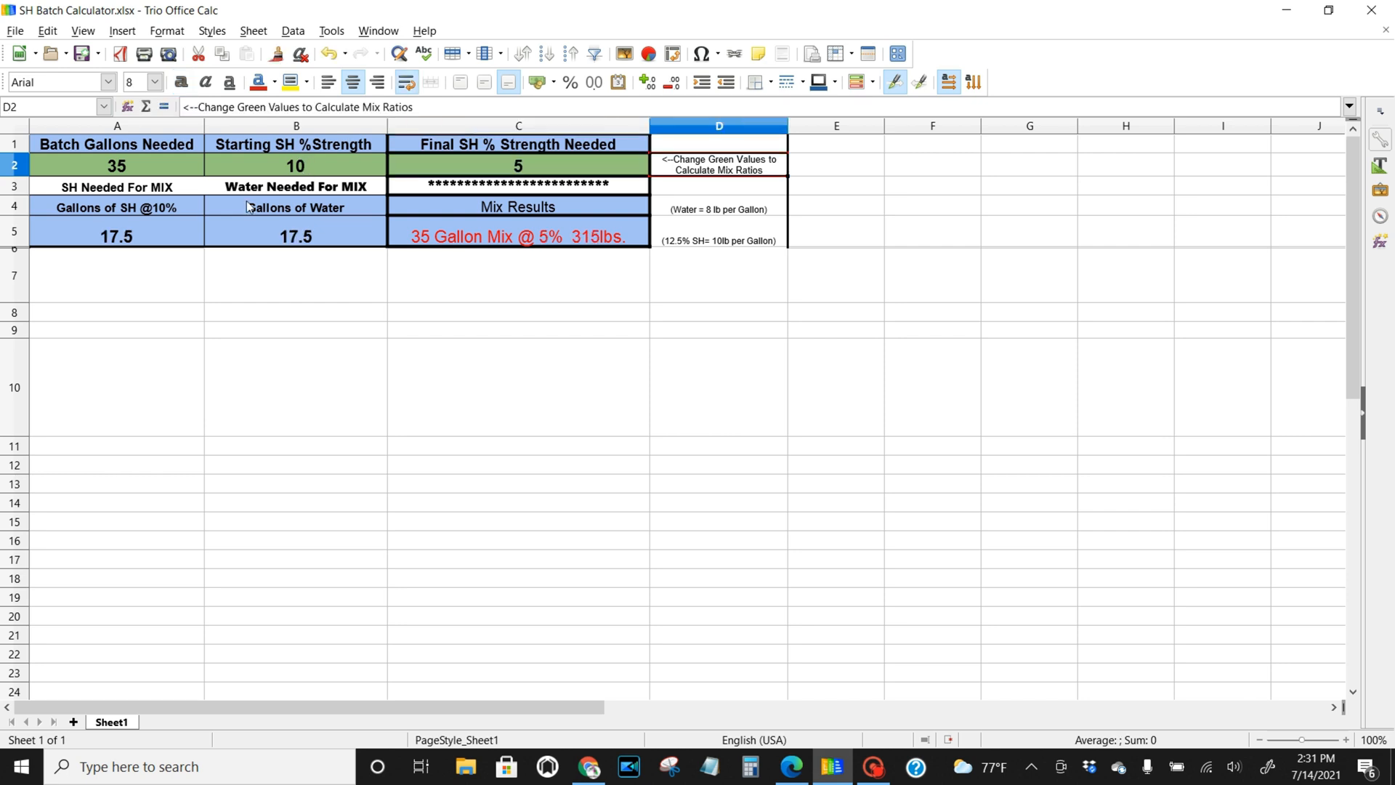
mouse_move(128, 253)
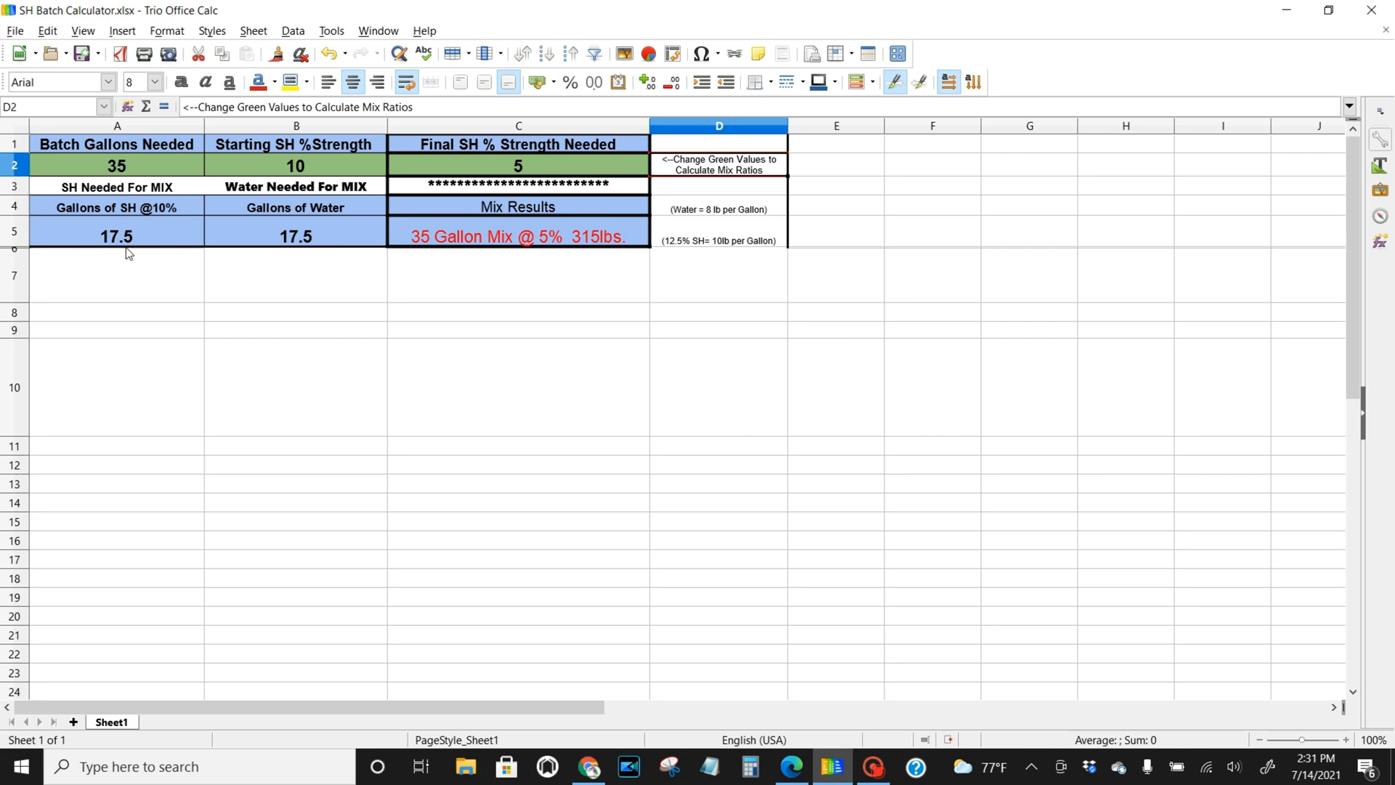
mouse_move(299, 188)
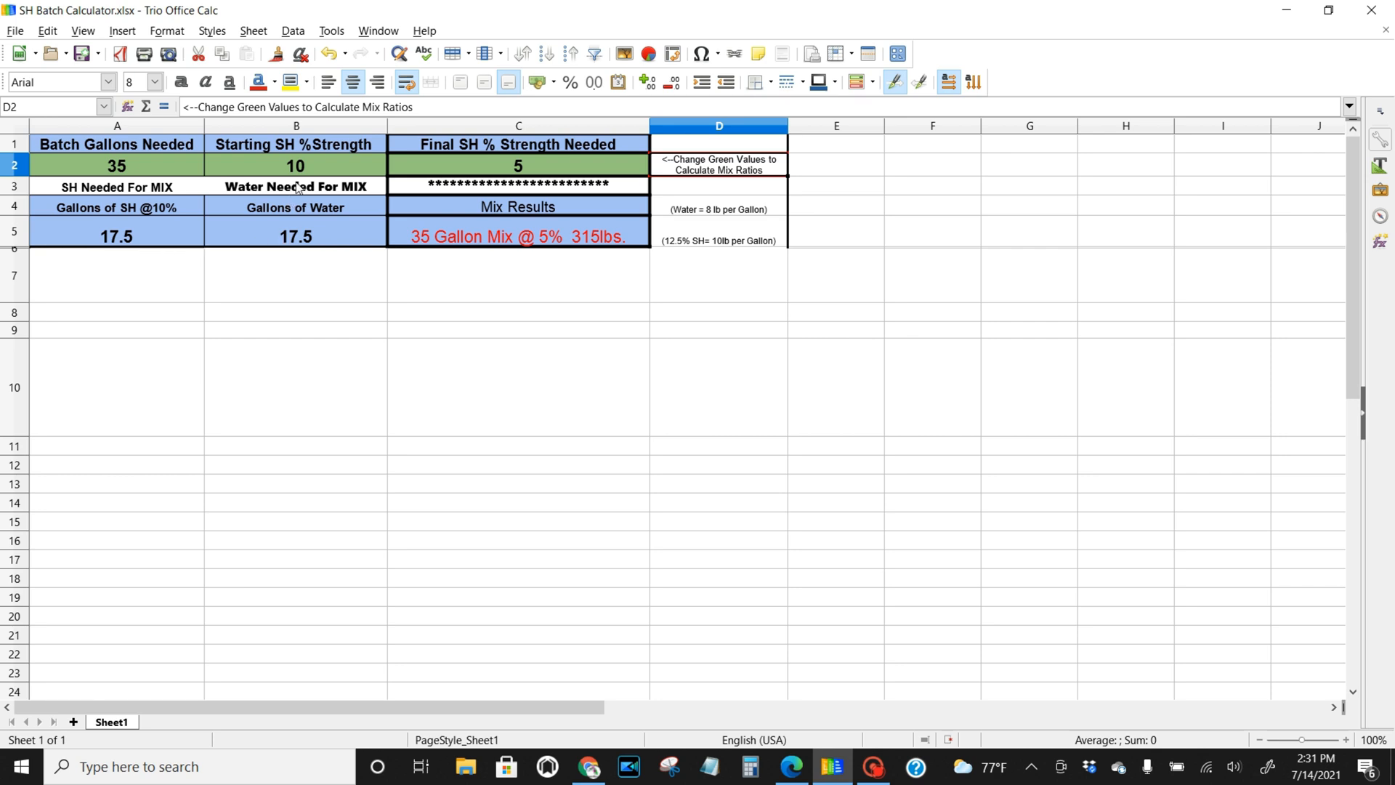
double_click(296, 165)
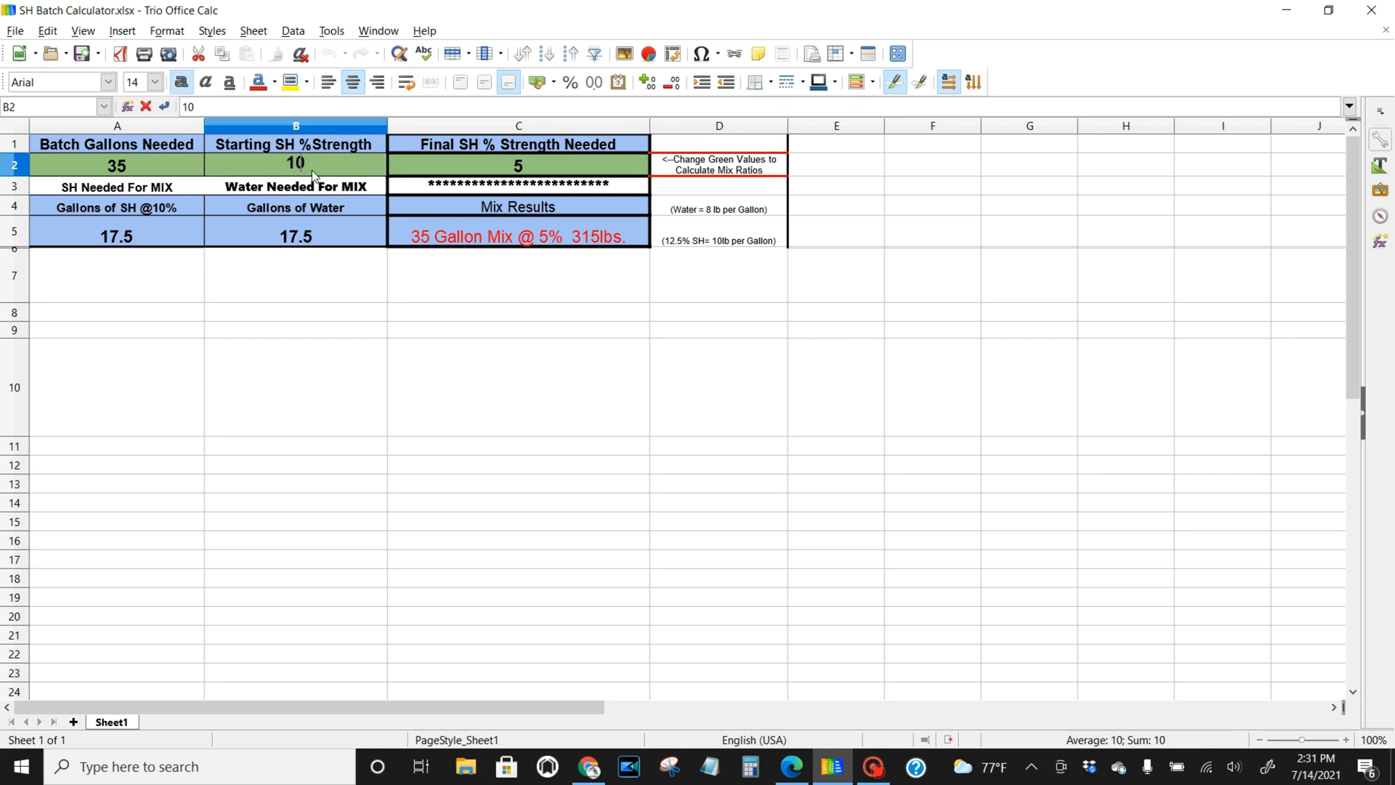
type("12.5")
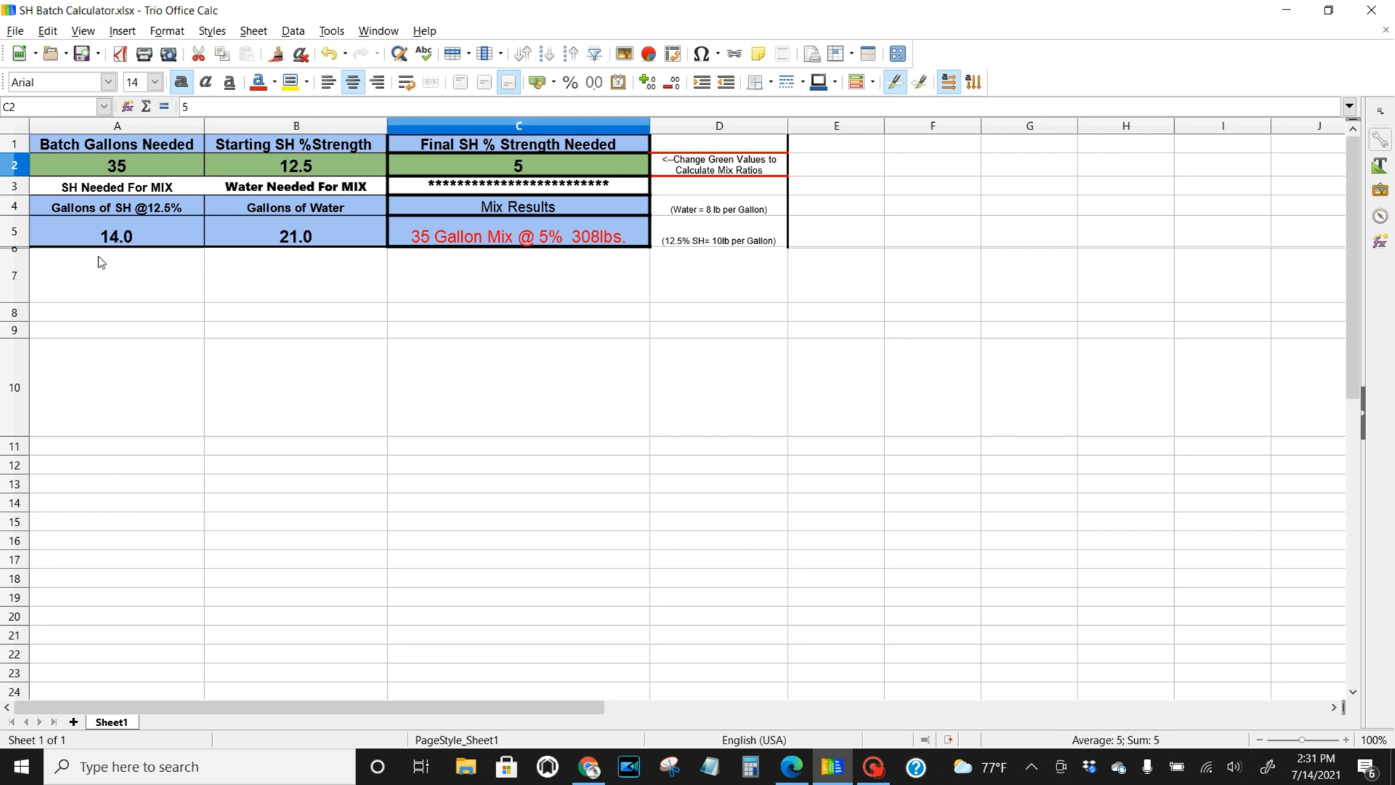
mouse_move(129, 250)
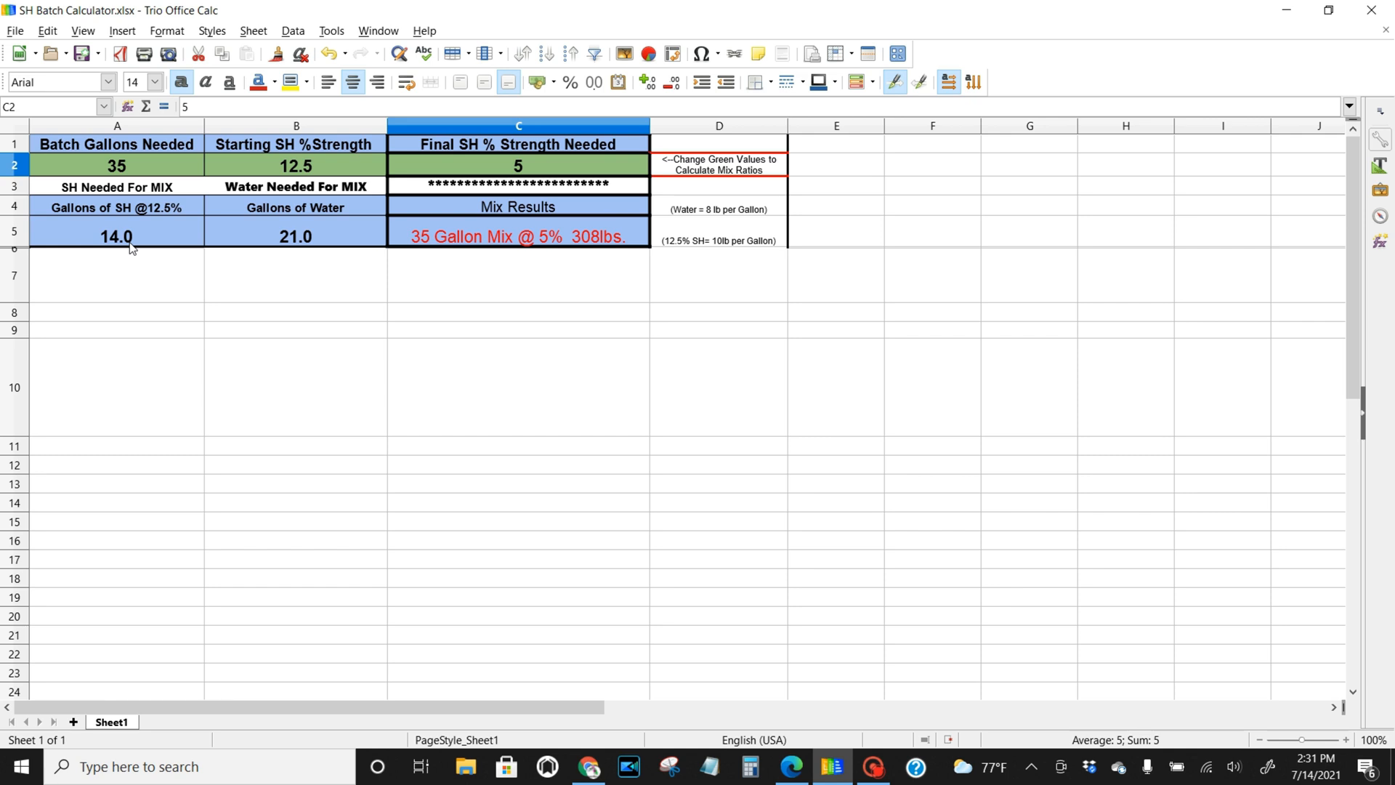
mouse_move(442, 250)
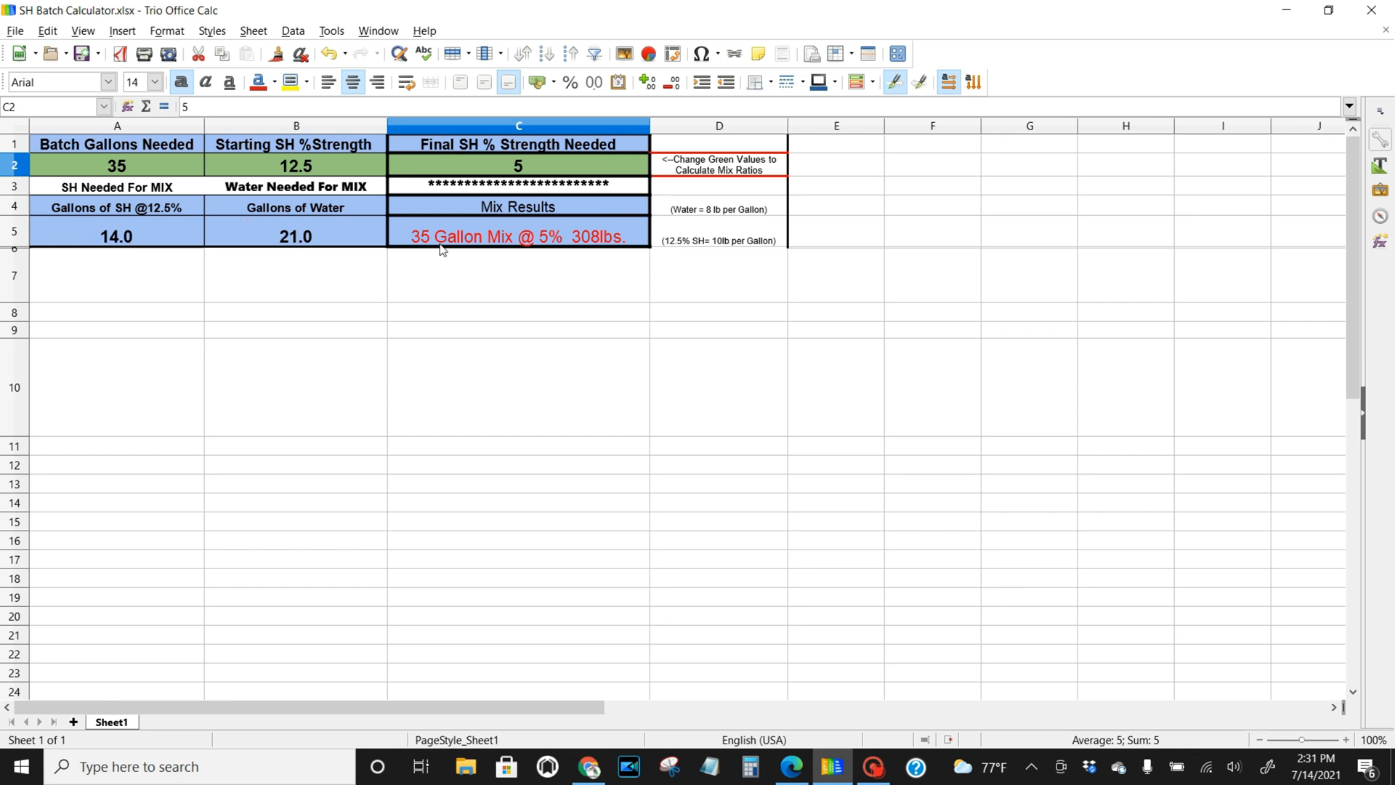
mouse_move(535, 172)
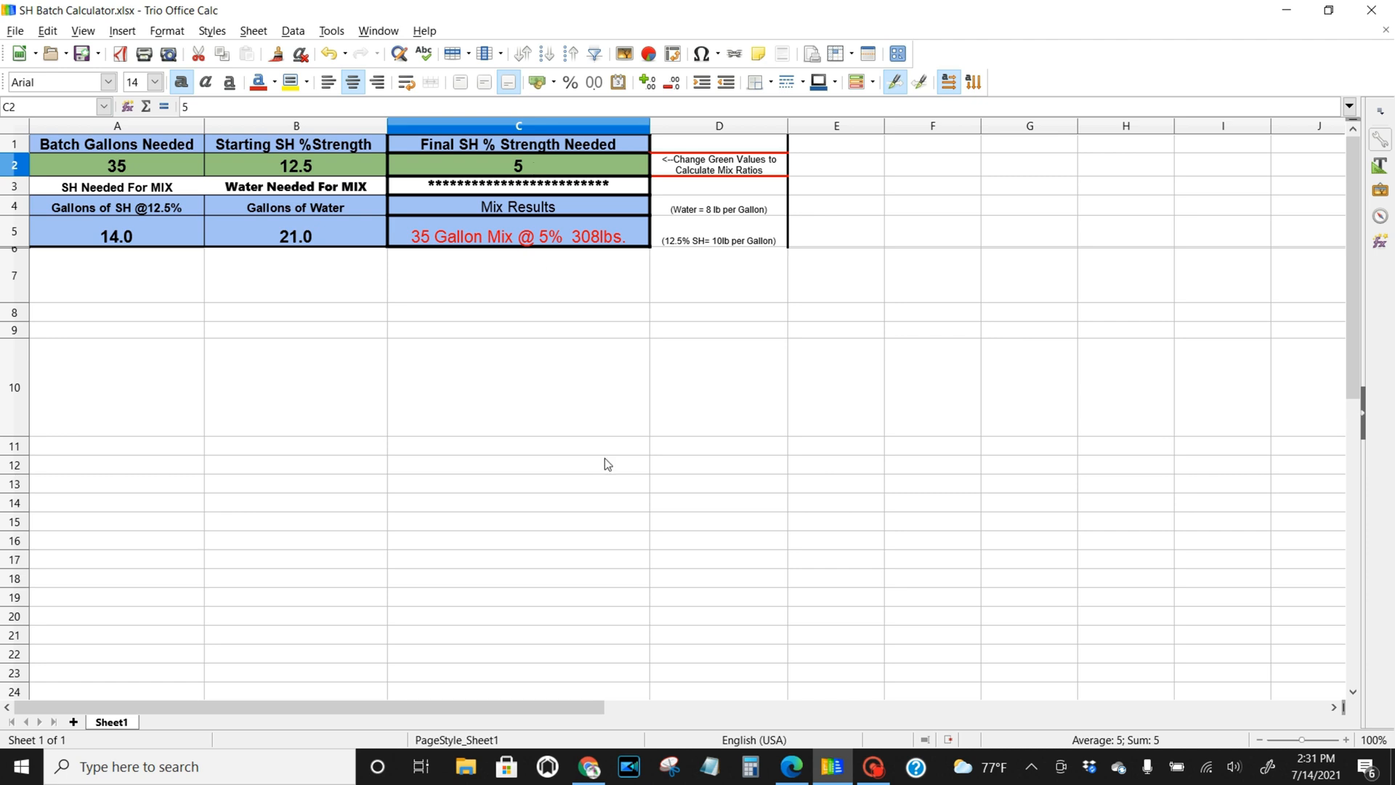
mouse_move(785, 548)
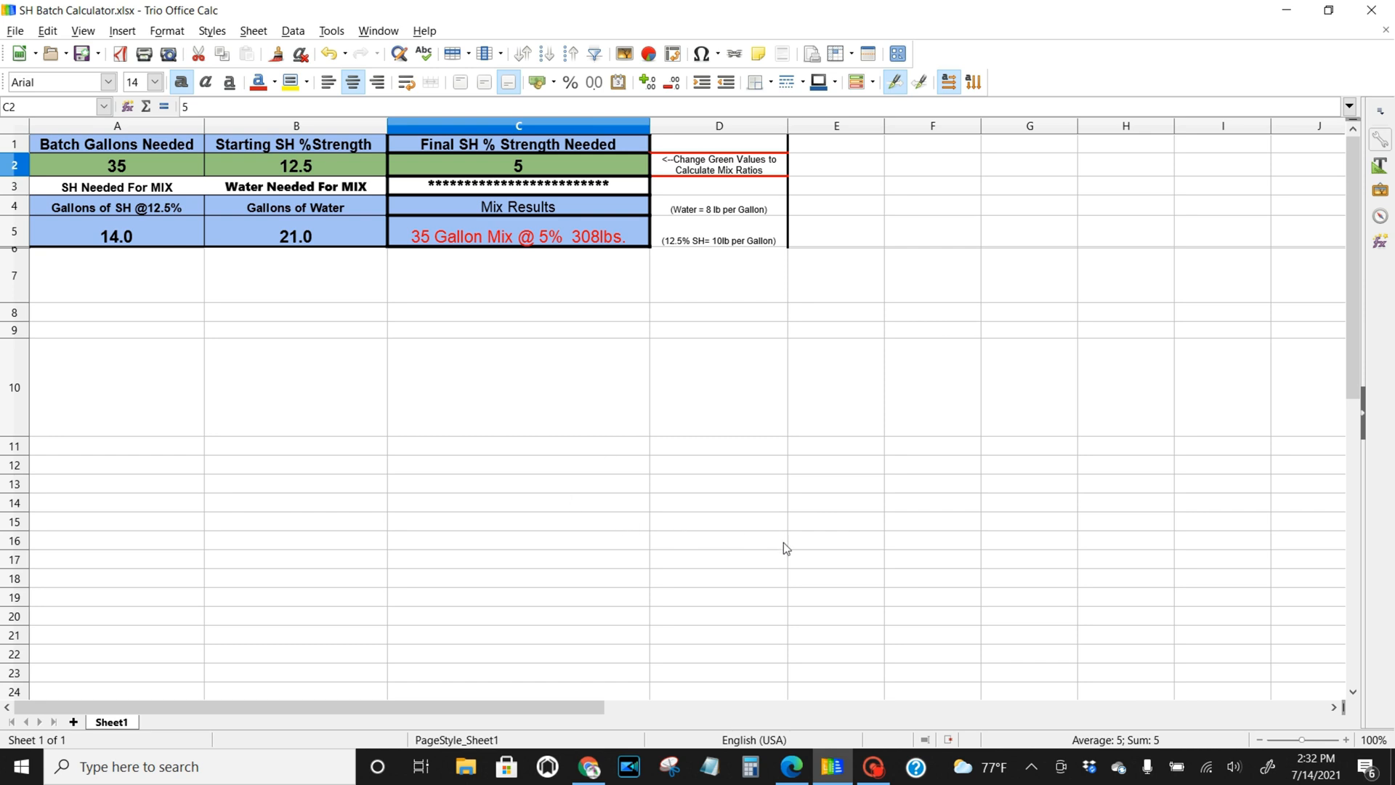